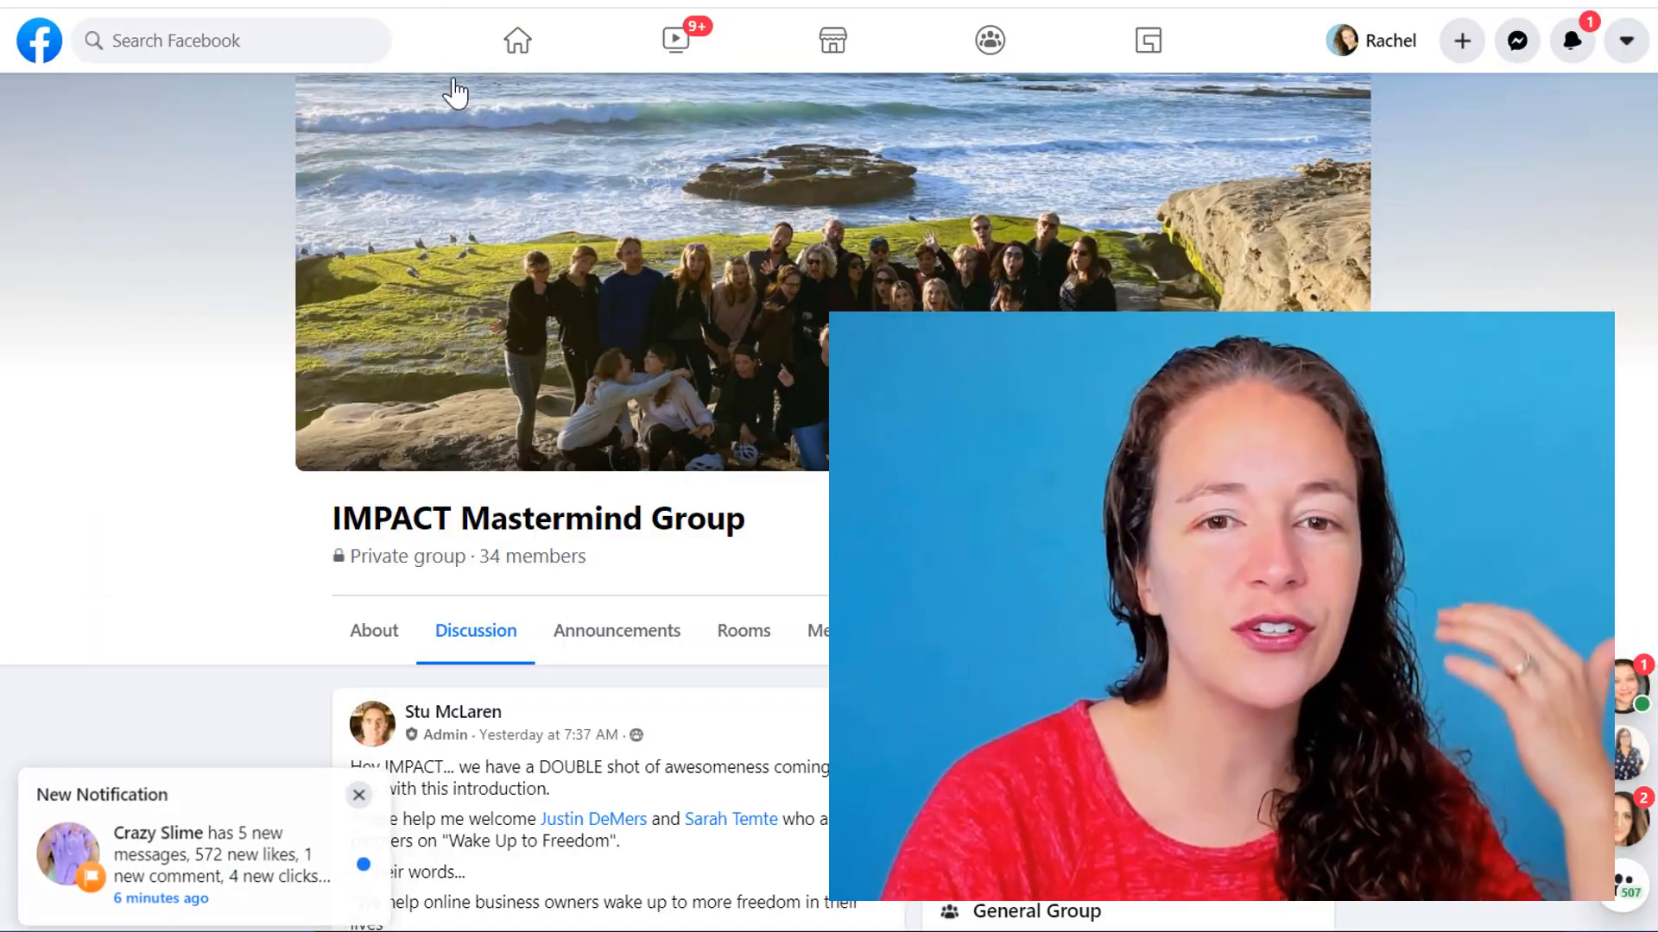
- Go to the Moolah Marketer page and launch Creator Studio from Manage Page
{"action": "left_click", "coordinate": [516, 39]}
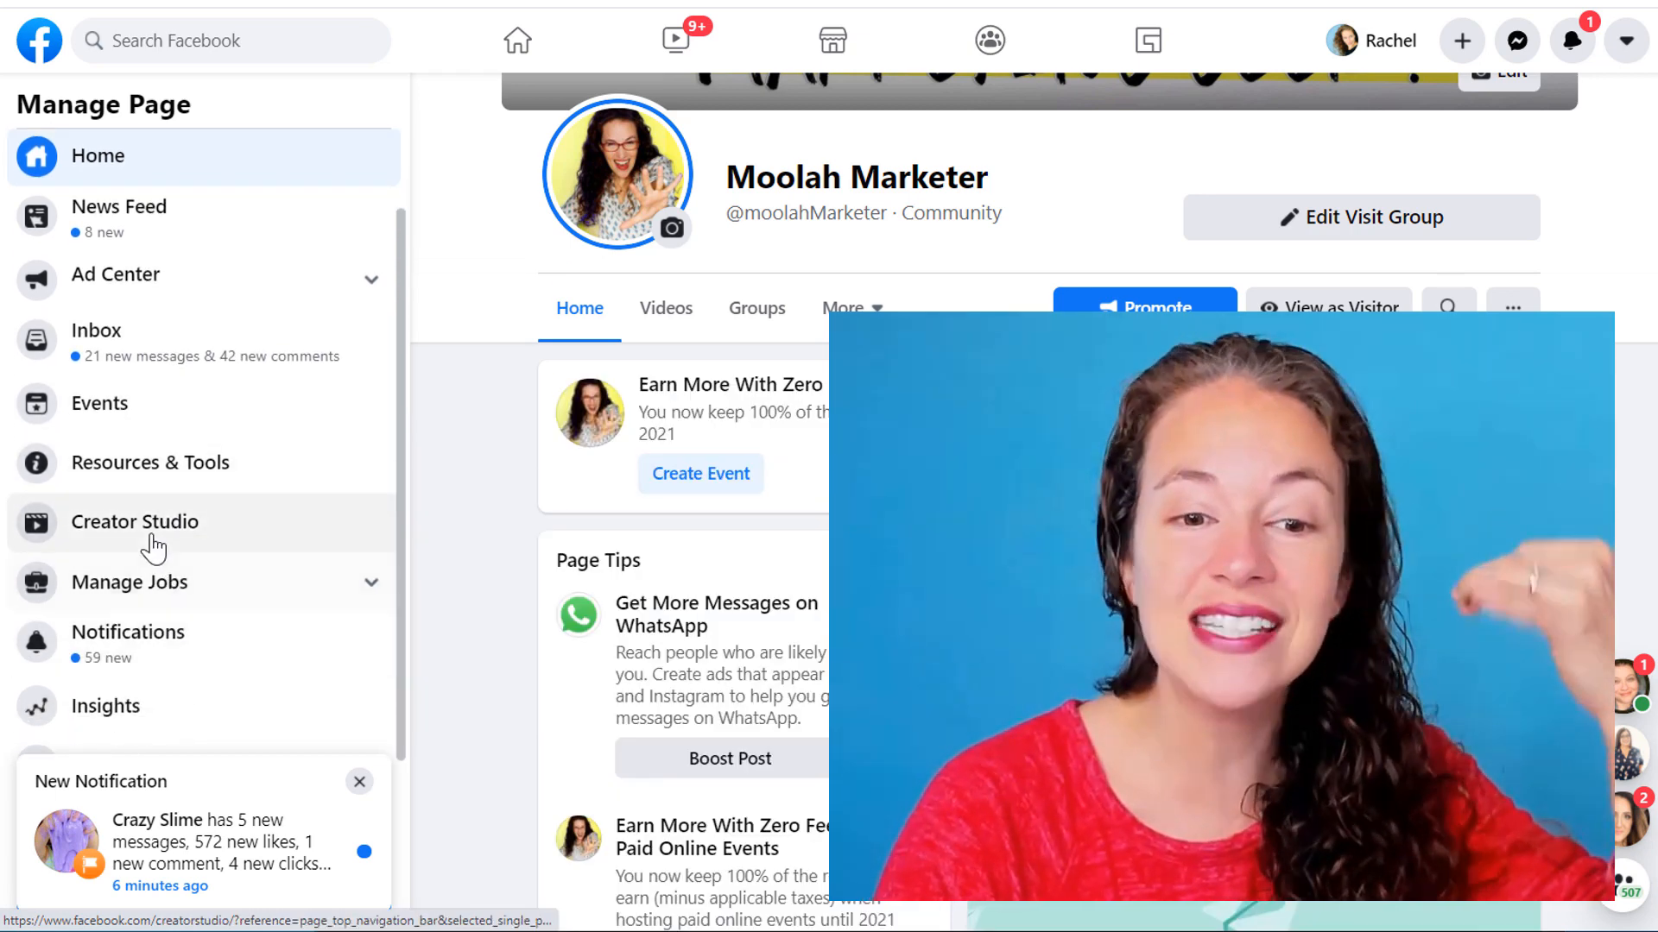
{"action": "left_click", "coordinate": [135, 522]}
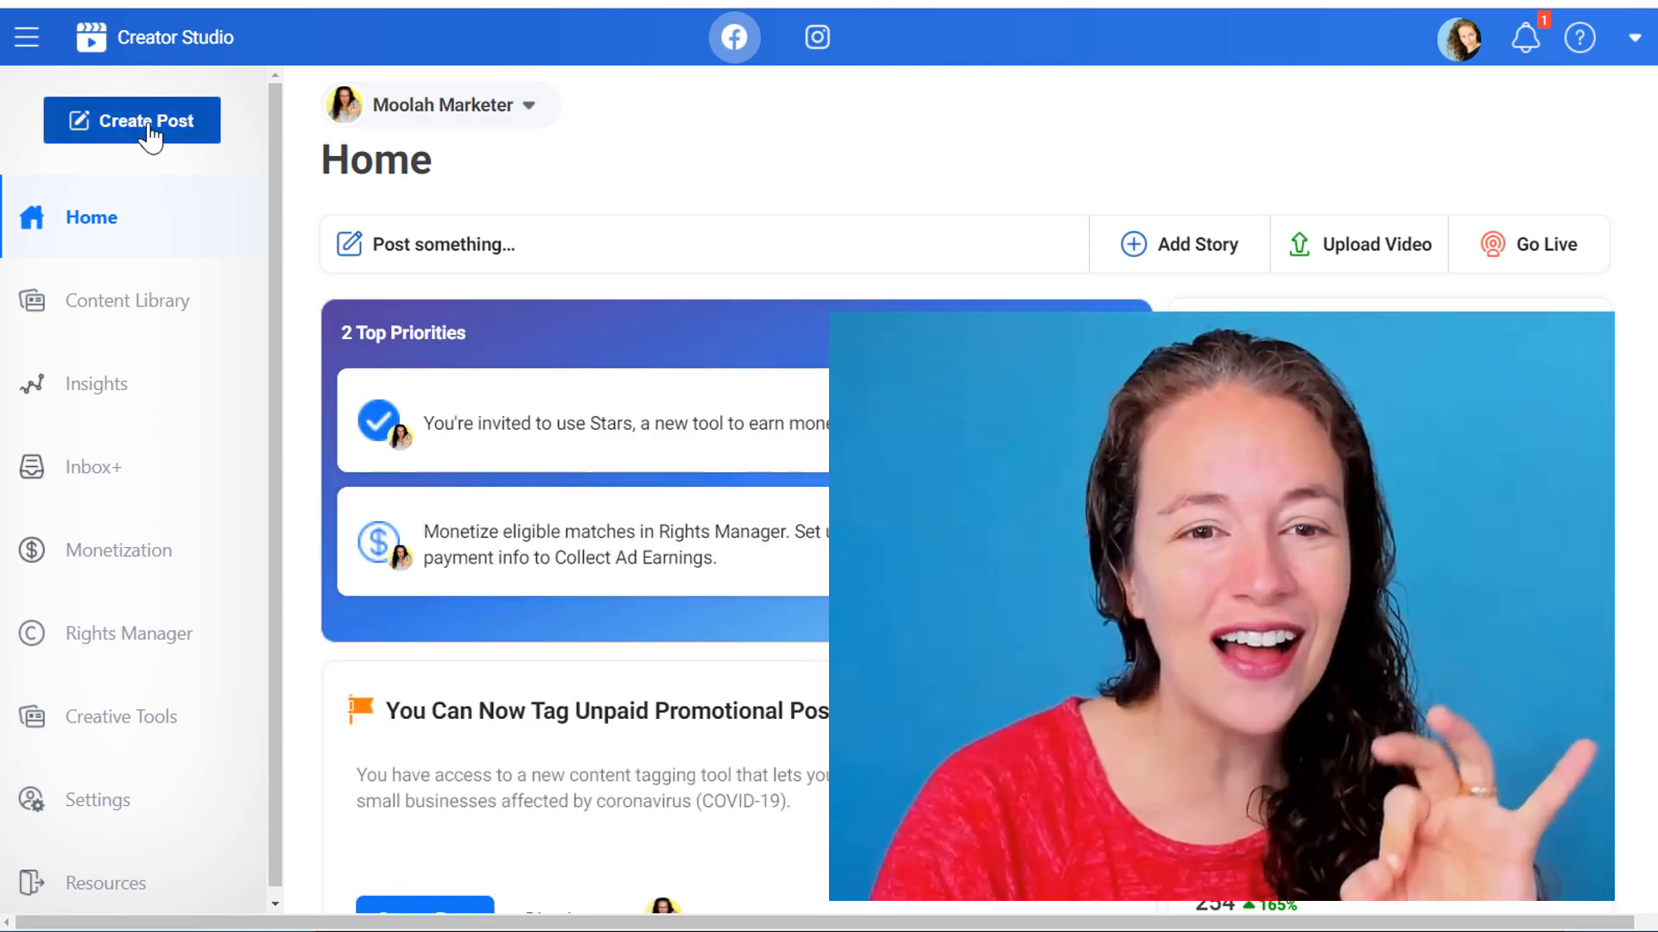
- Start a Create Post Test for the Quirky Momma page, uploading the baking soda experiment video as post A
{"action": "left_click", "coordinate": [132, 119]}
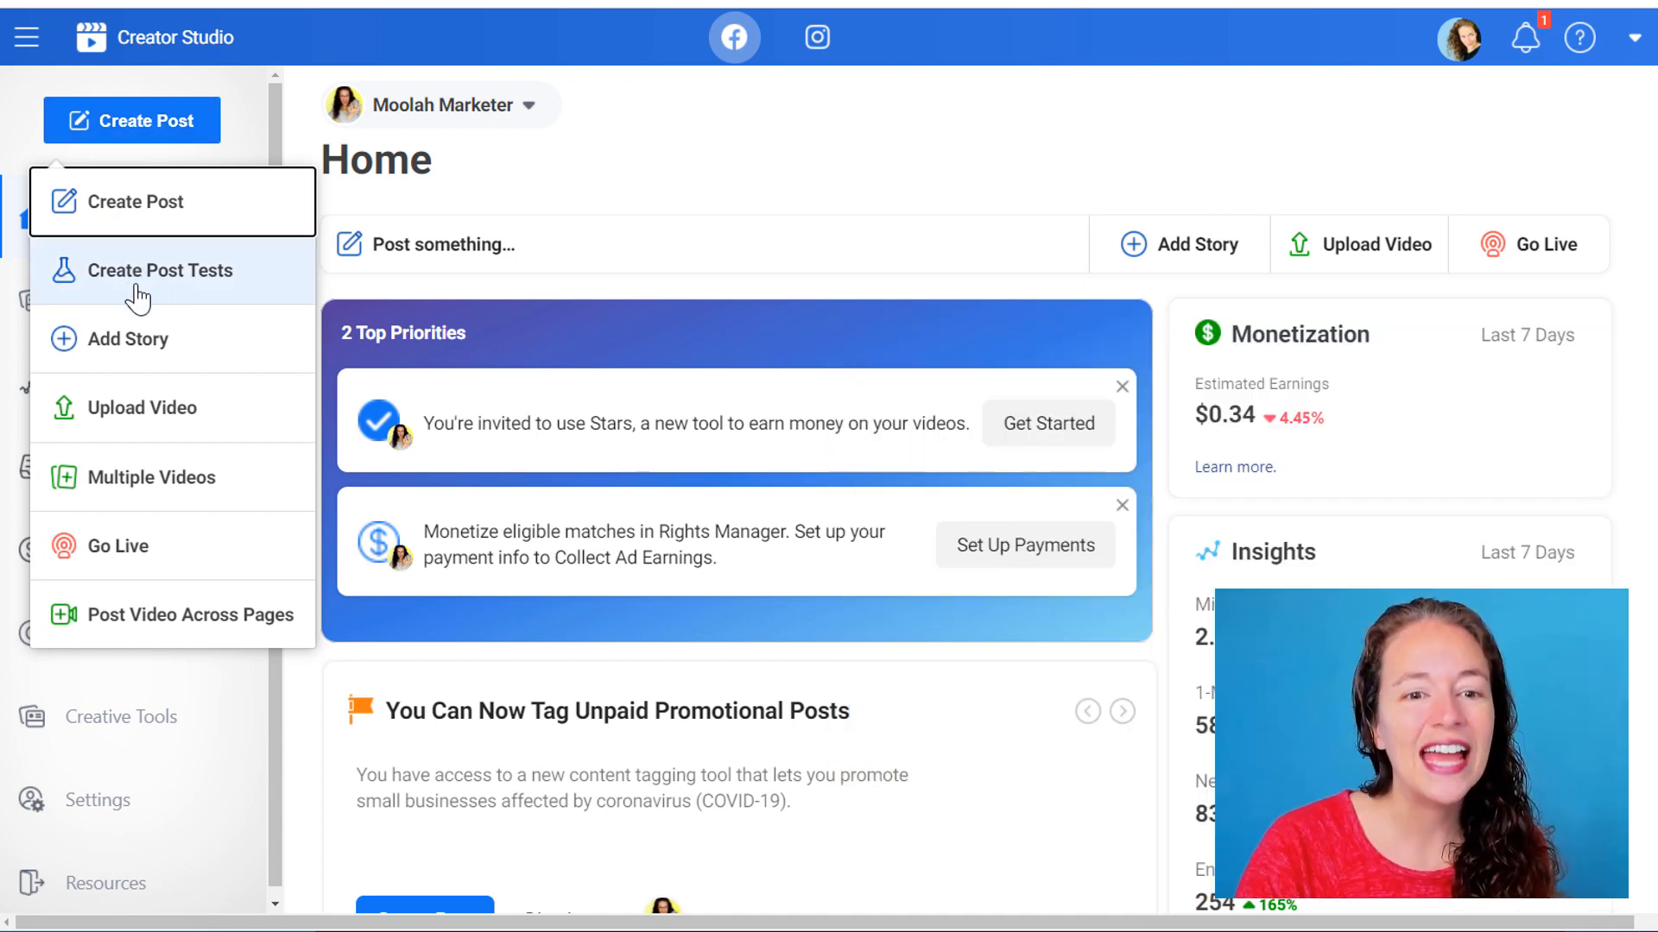
{"action": "left_click", "coordinate": [160, 271]}
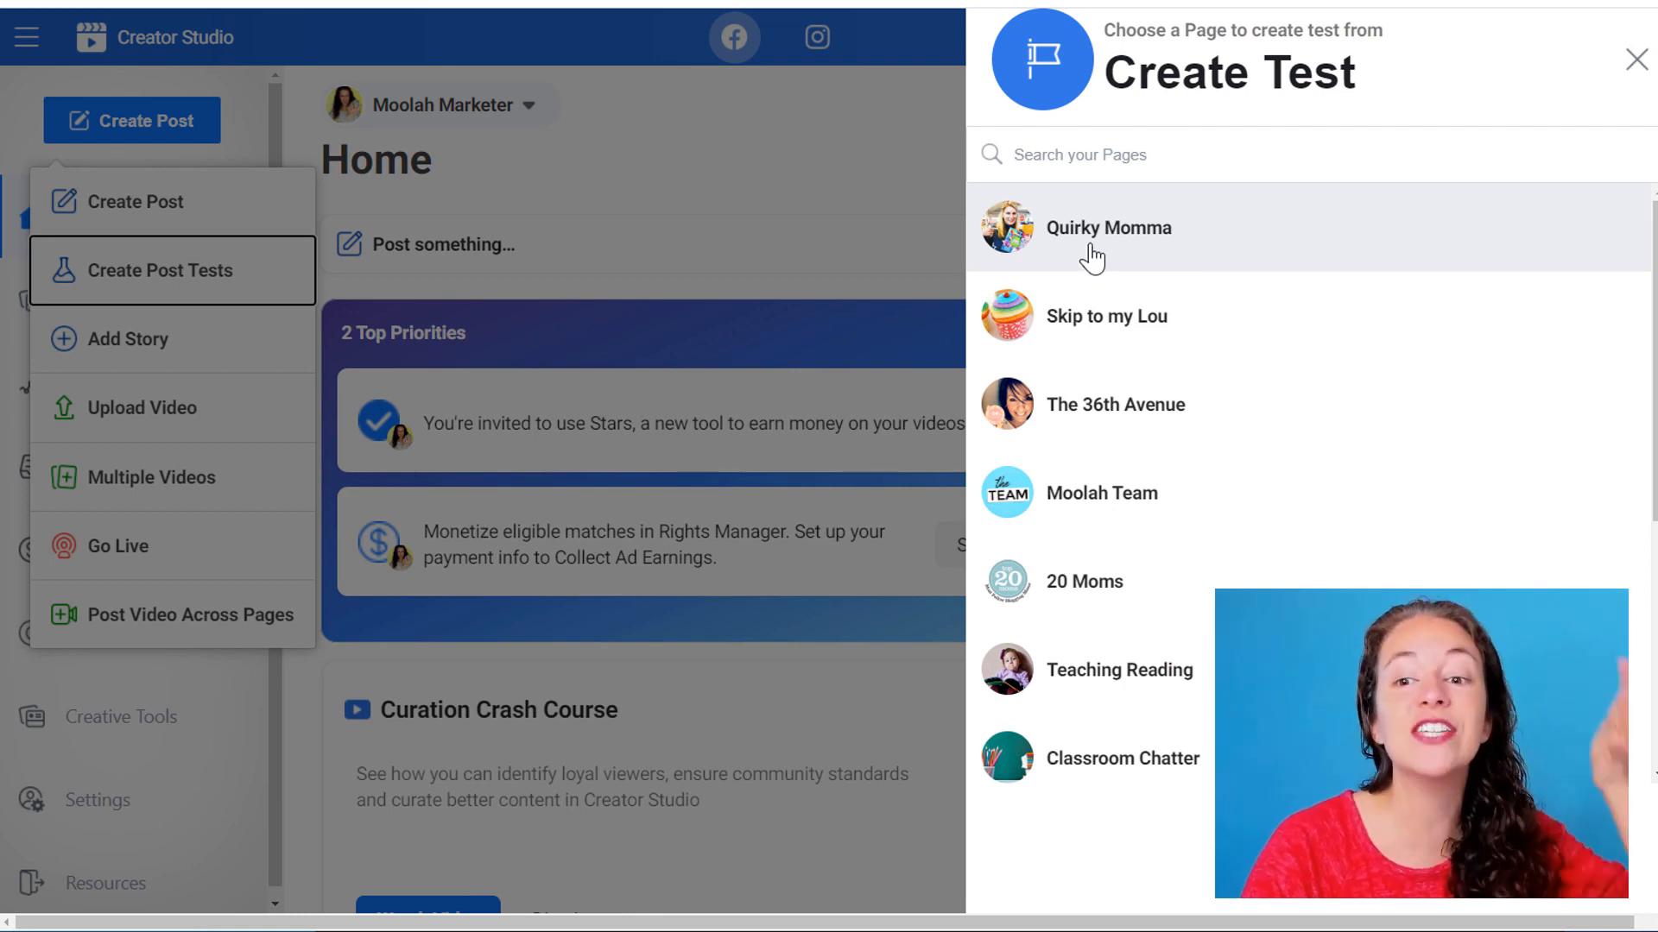
{"action": "left_click", "coordinate": [1109, 228]}
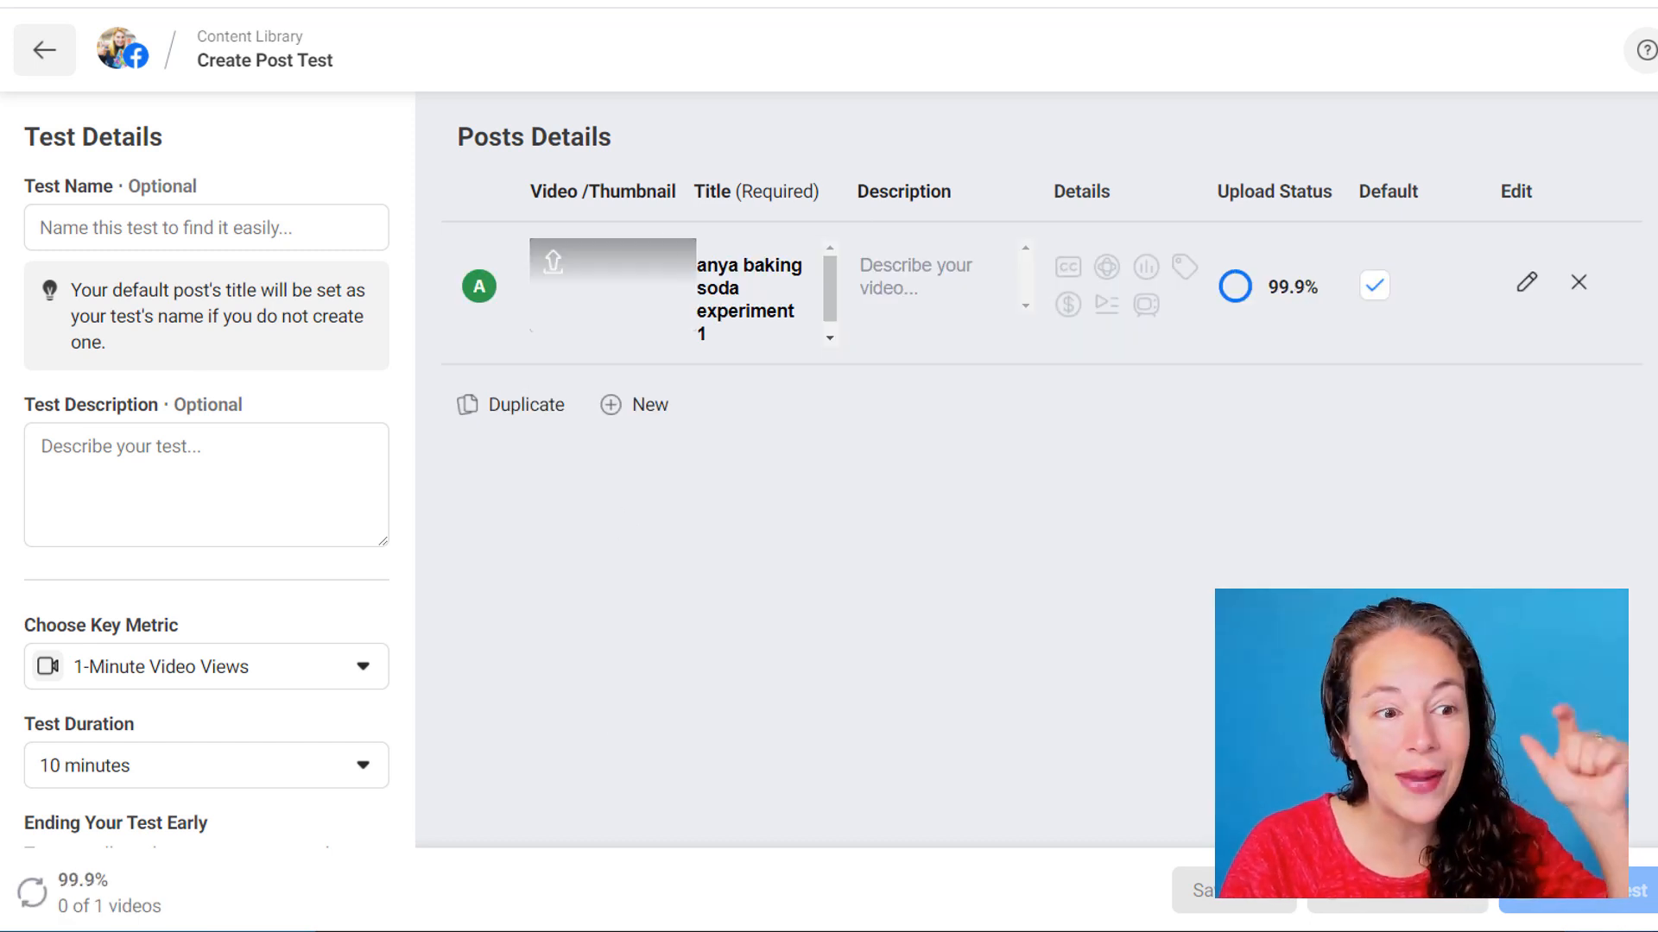
- Add the second video as post B, then bring up the Amazon science experiments book listing
{"action": "left_click", "coordinate": [633, 405]}
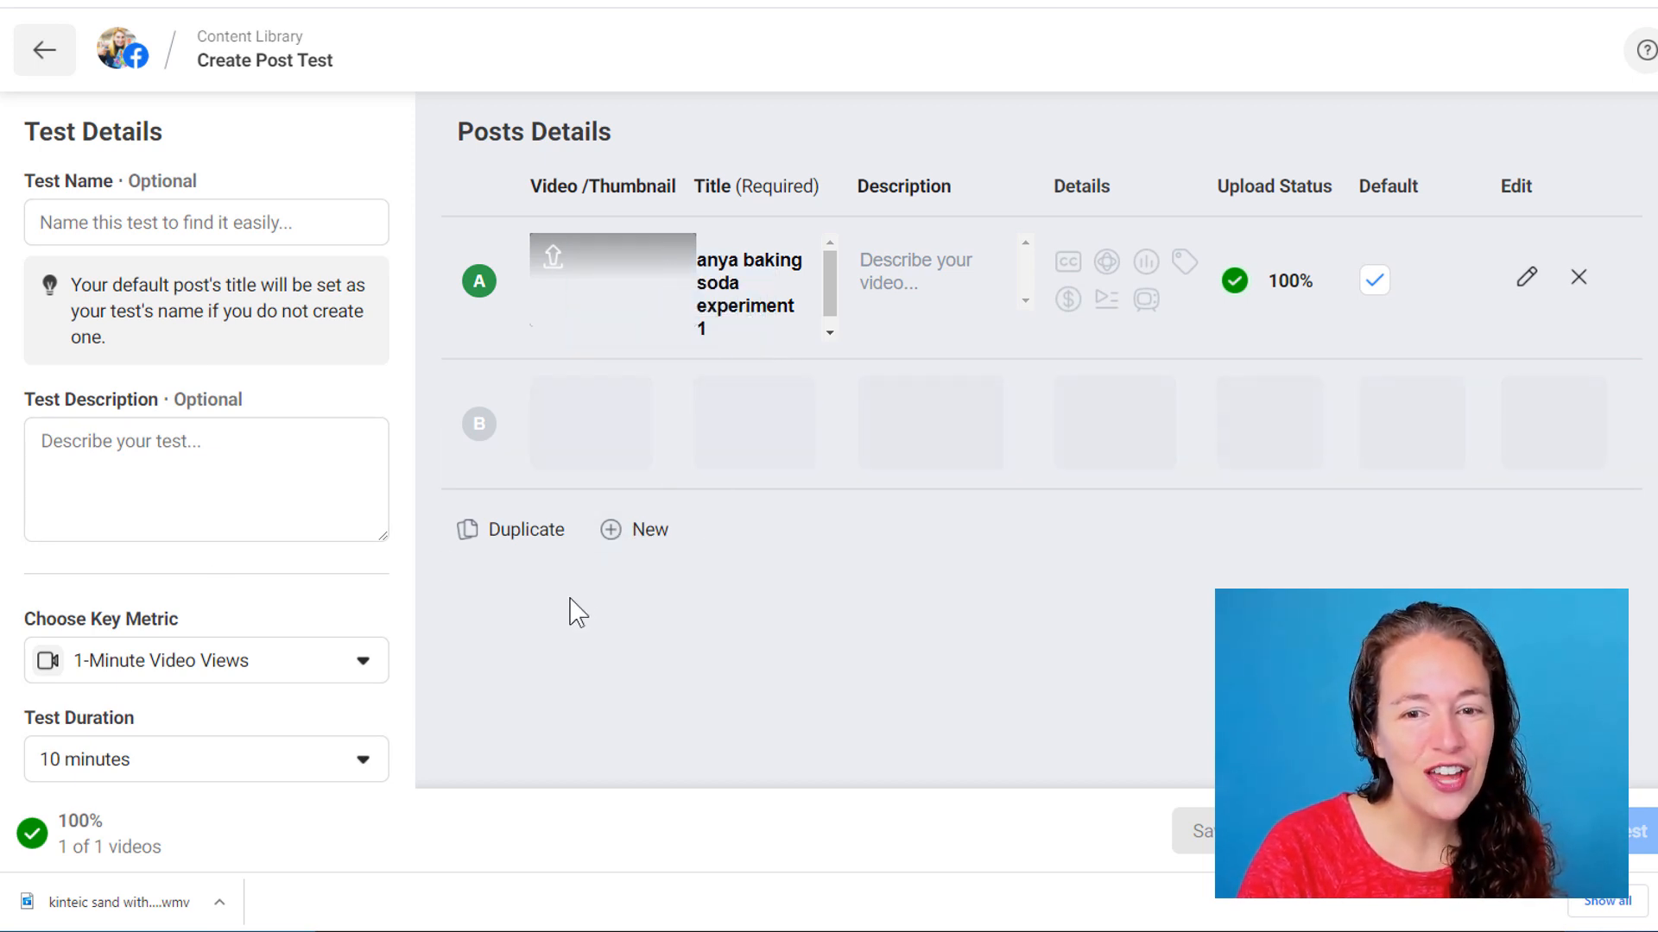
{"action": "left_click", "coordinate": [651, 528]}
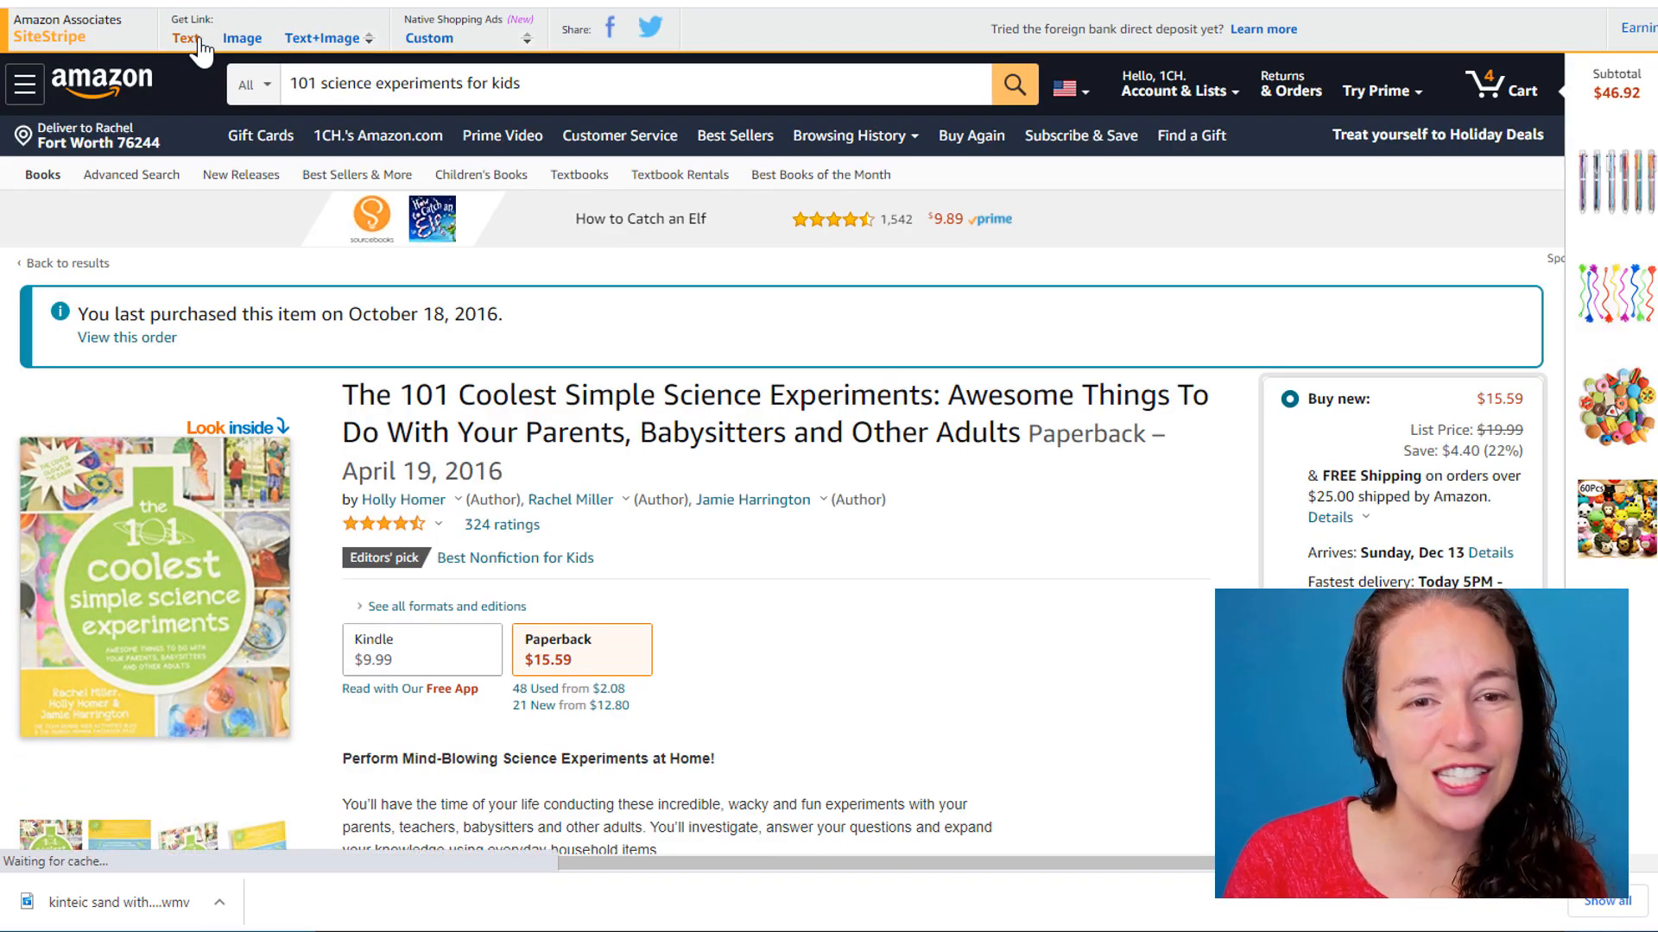
- Return to the post test, where the kinetic sand video has uploaded as post B
{"action": "left_click", "coordinate": [185, 38]}
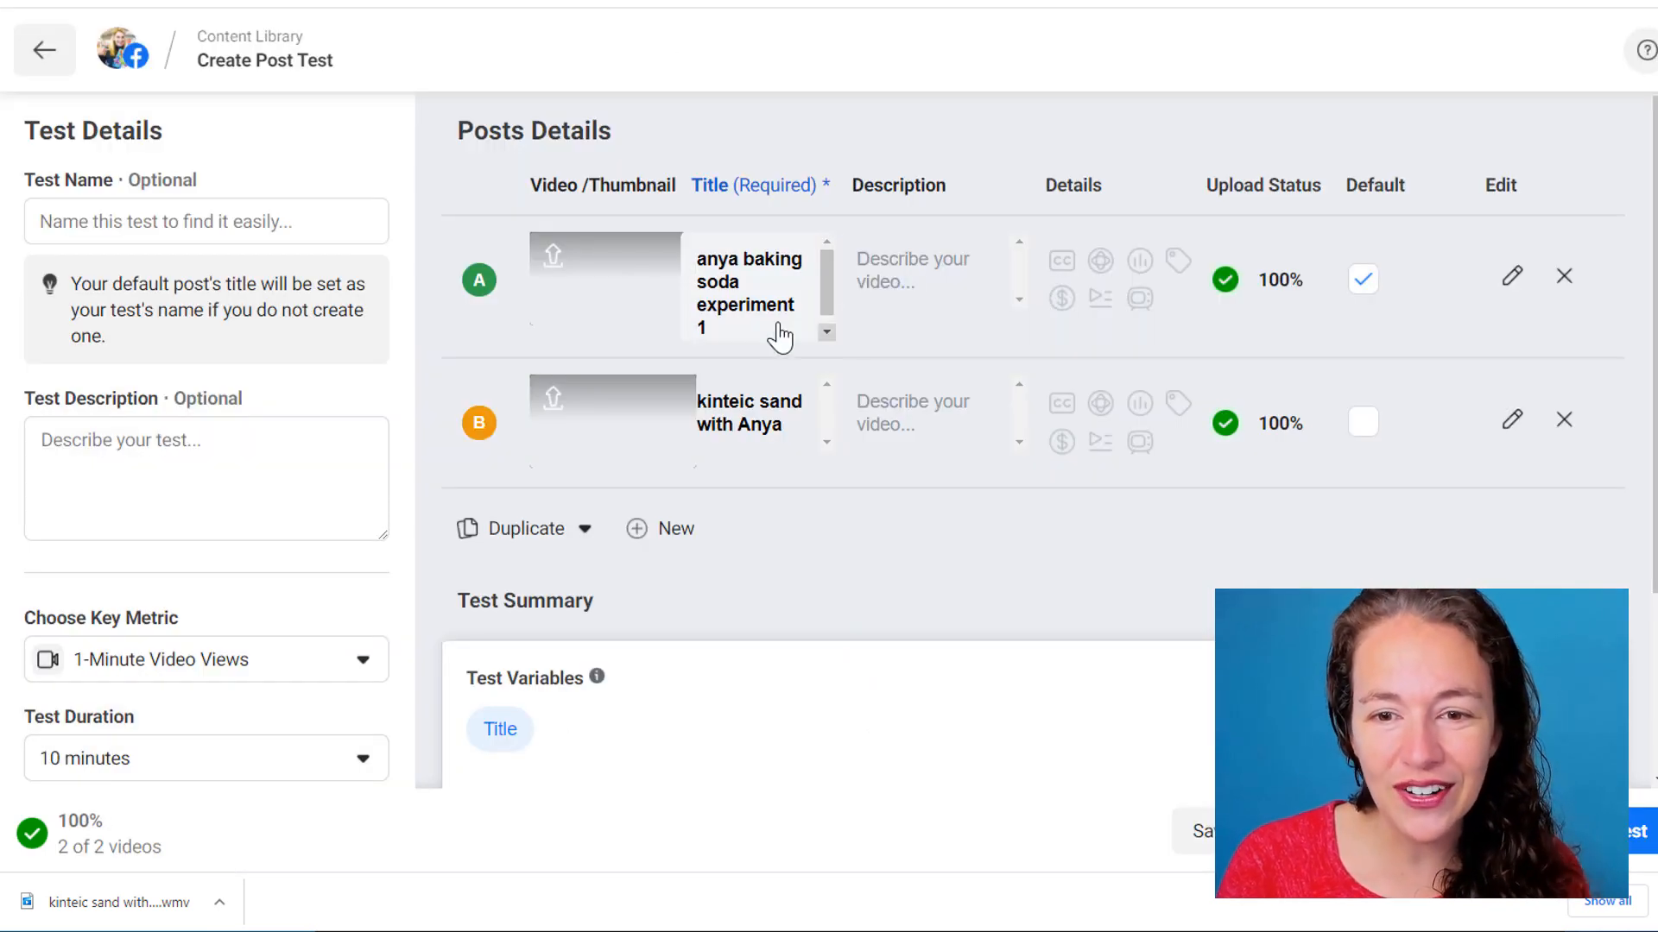
- Replace post A's title text with 'SO COOL!! I can see my kids doing this experiment a hundred times!' as the description
{"action": "left_click", "coordinate": [752, 293]}
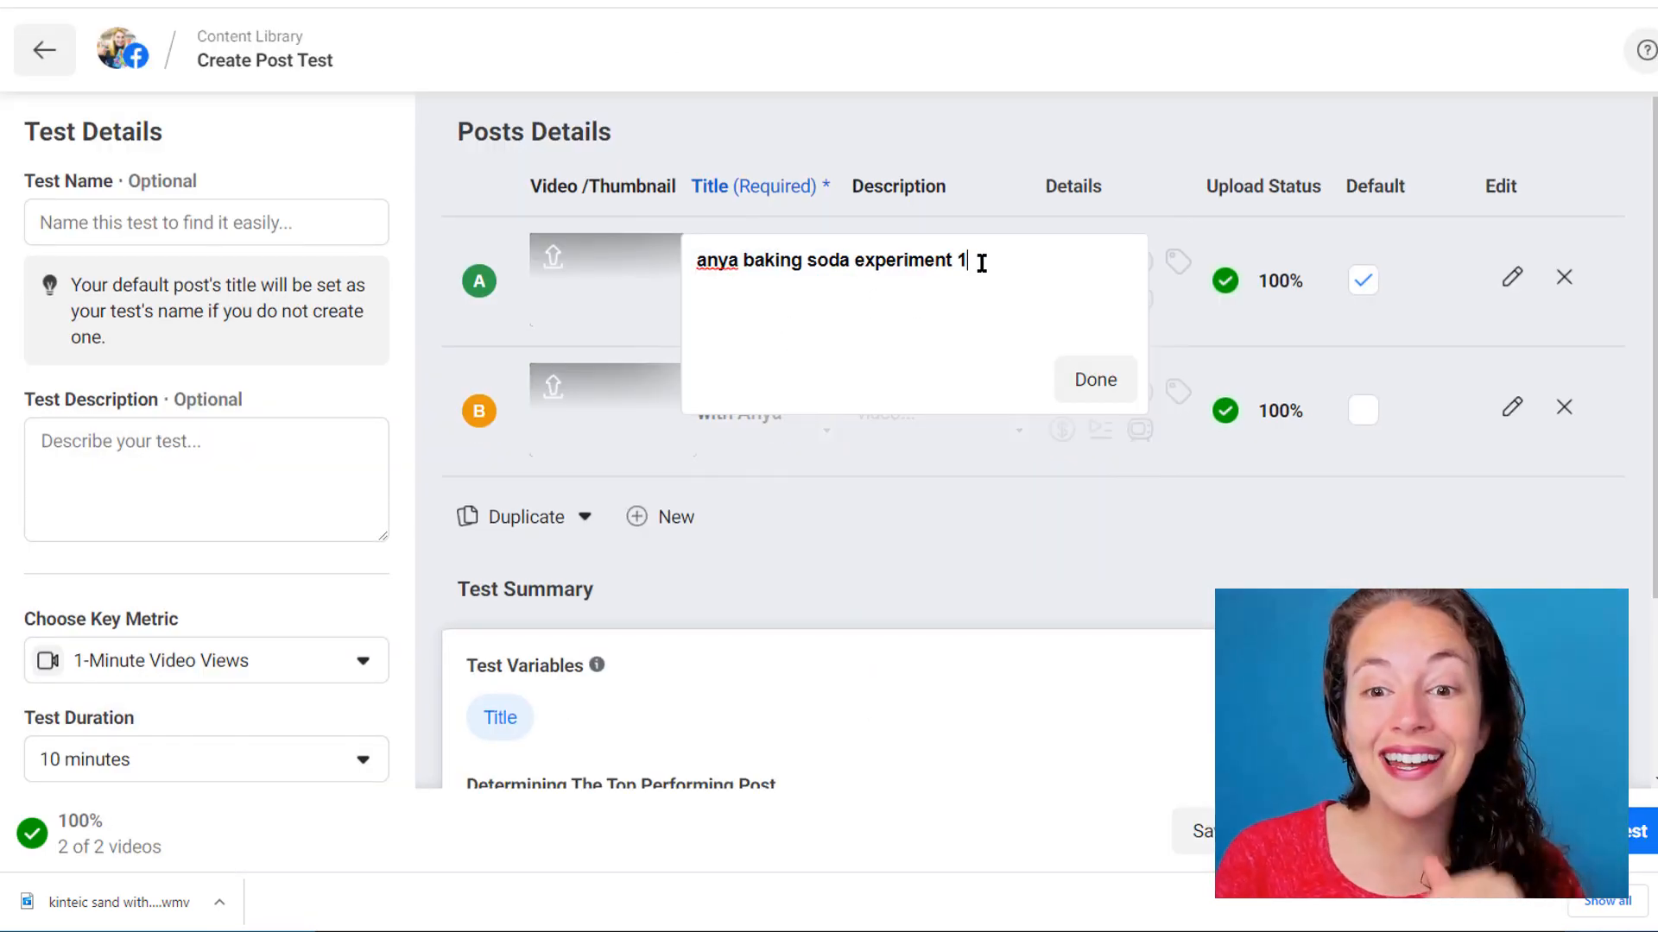
{"action": "triple_click", "coordinate": [830, 261]}
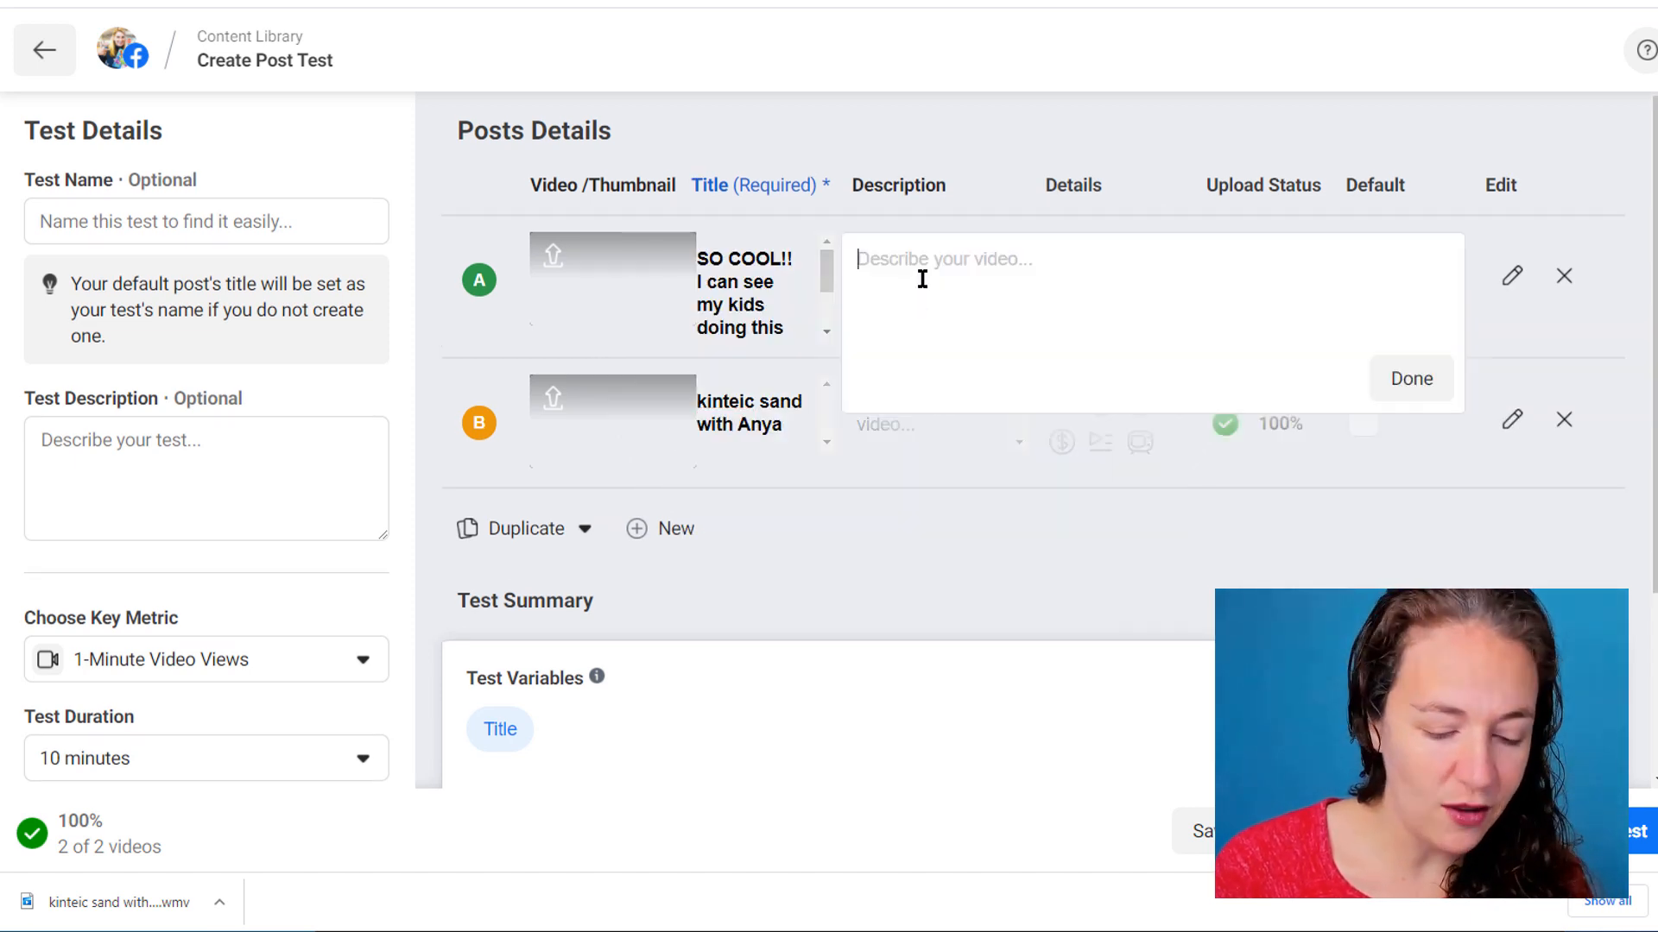
{"action": "type", "text": "SO COOL!!  I can see my kids doing this experiment a hundred times!"}
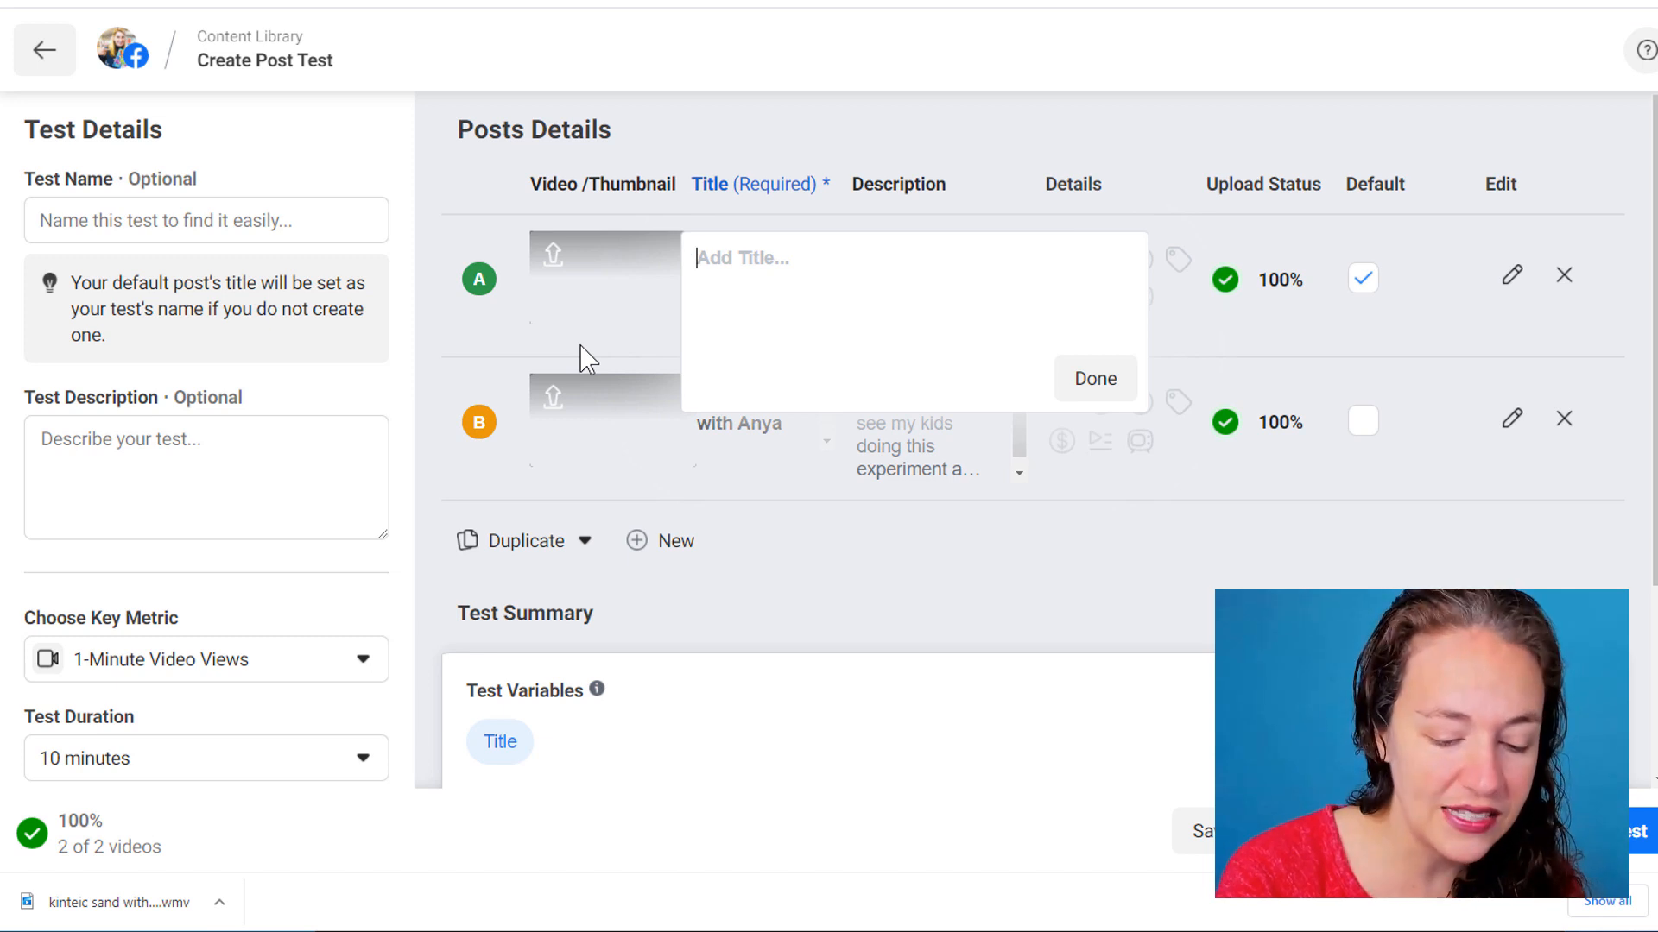
- Title posts A and B 'Wowser!! Super Cool Kids Science Experiment' and confirm post B's title
{"action": "type", "text": "W"}
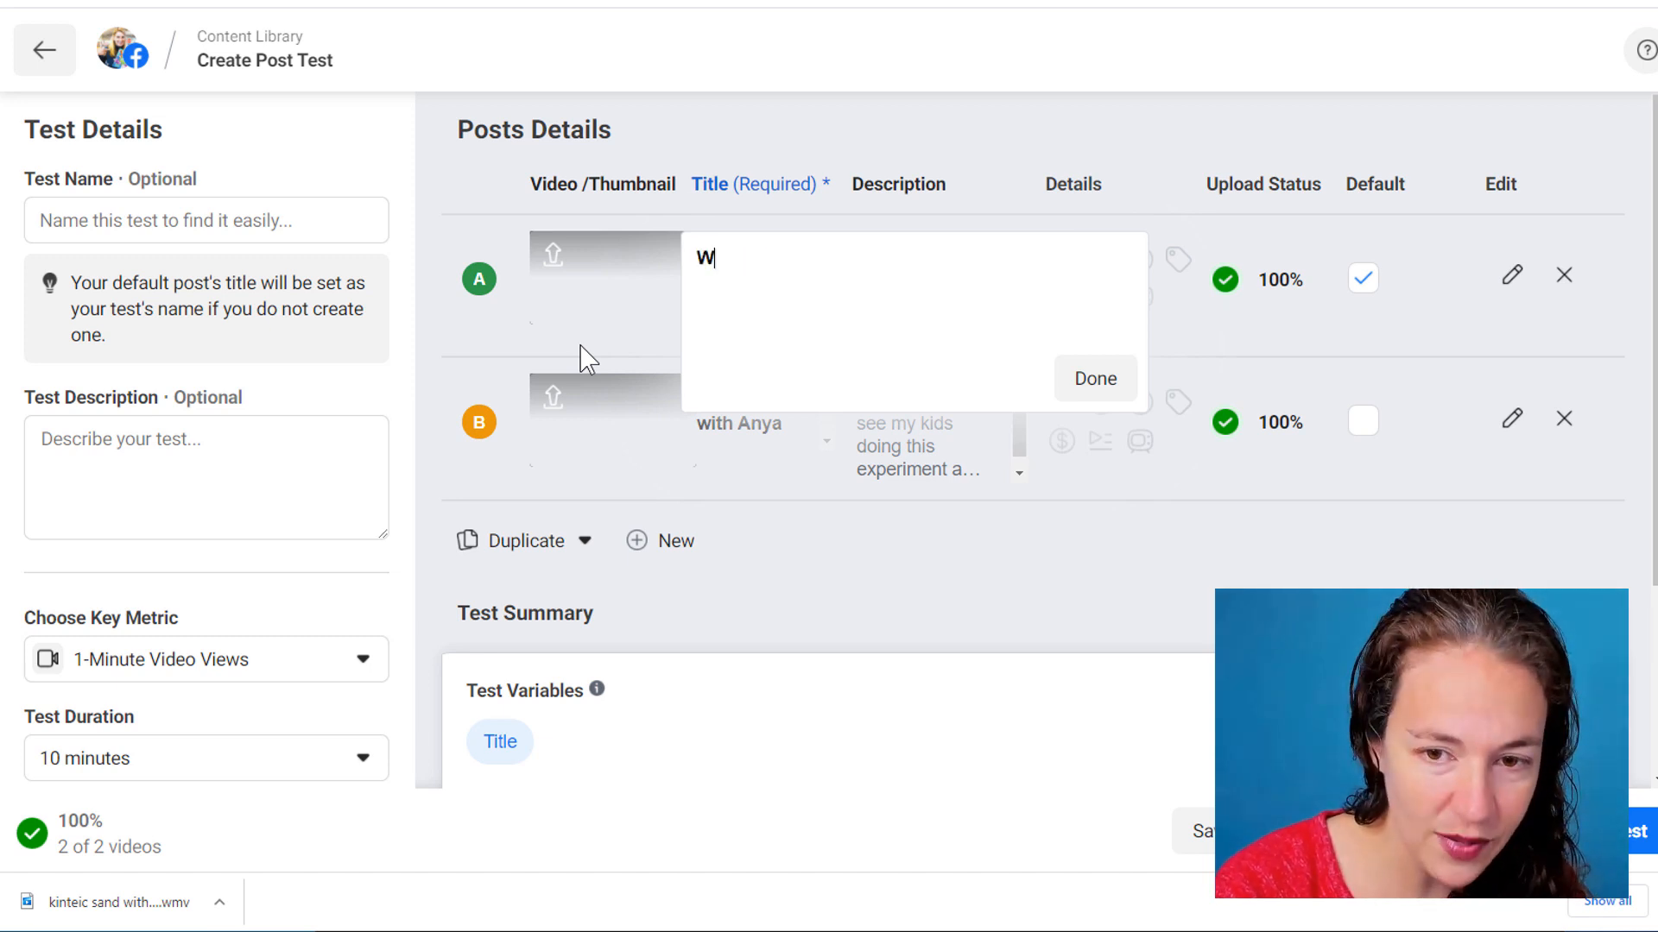
{"action": "type", "text": "owser!!"}
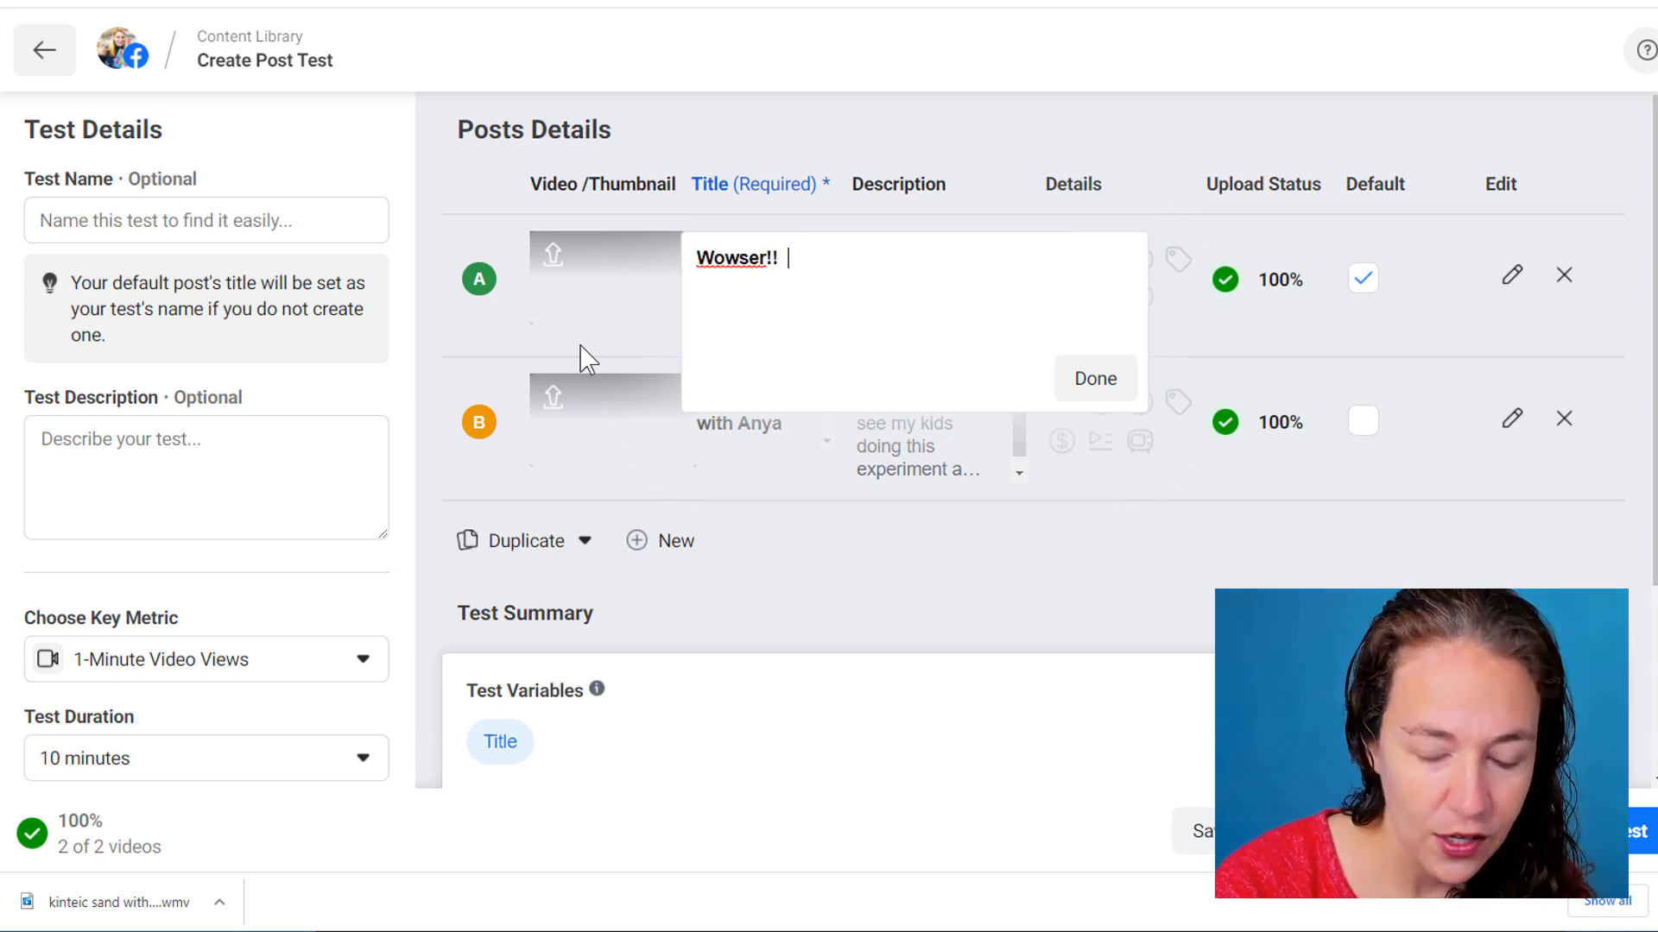
{"action": "type", "text": "Super Cool Kids Science"}
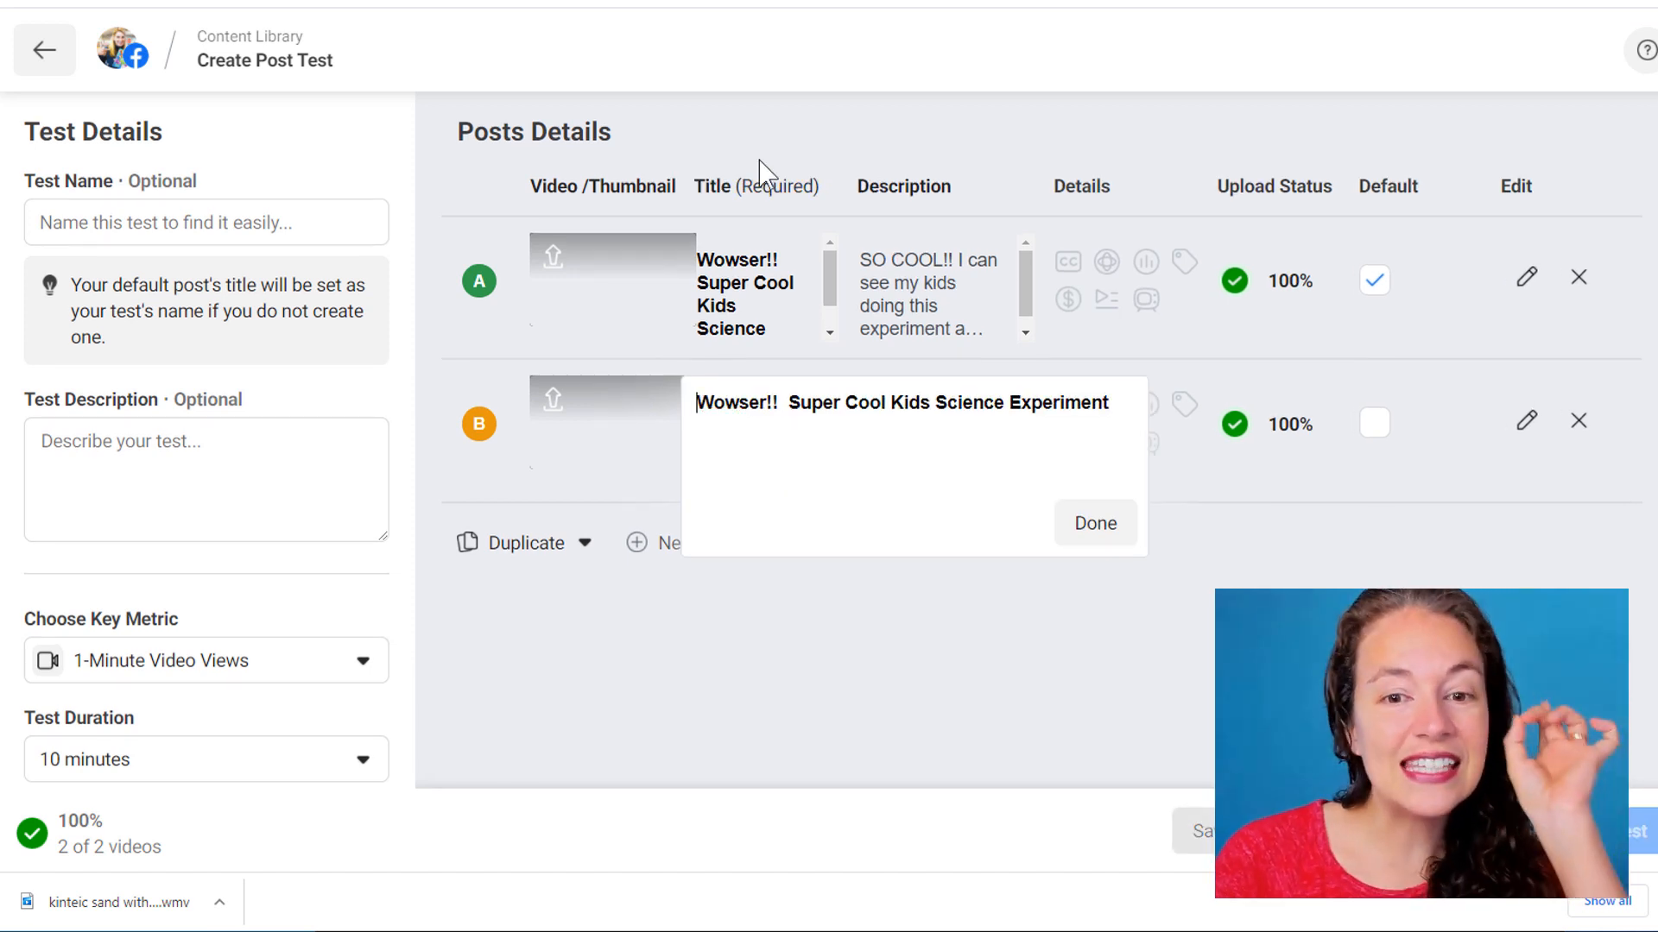
{"action": "left_click", "coordinate": [1095, 522]}
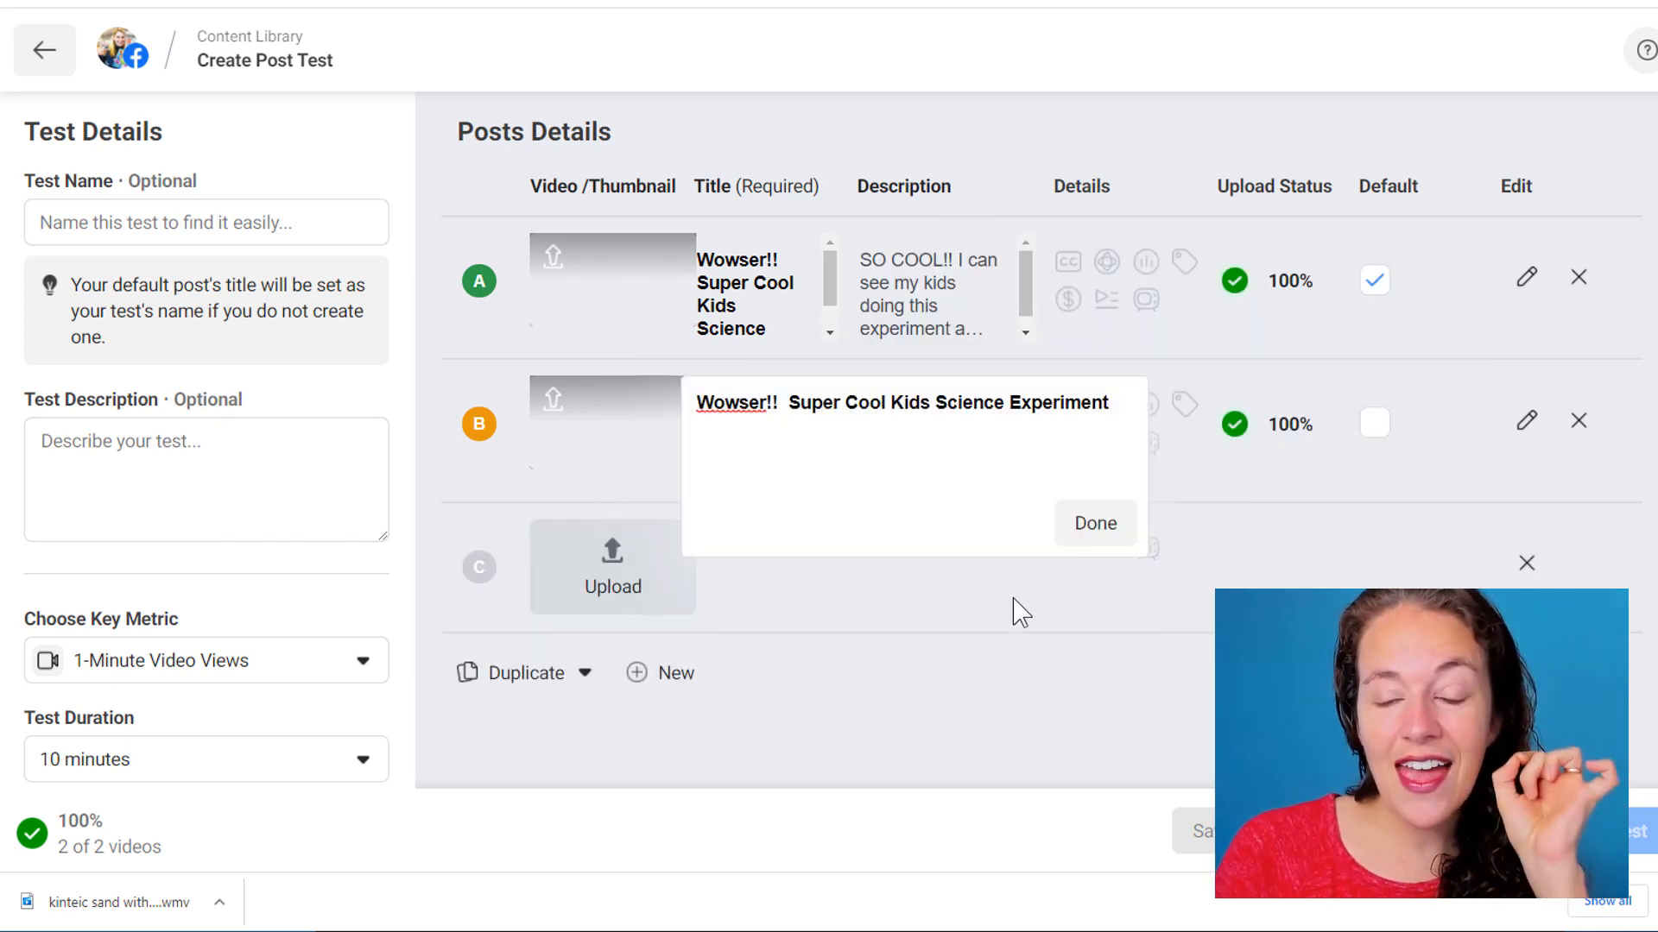
{"action": "left_click", "coordinate": [1095, 523]}
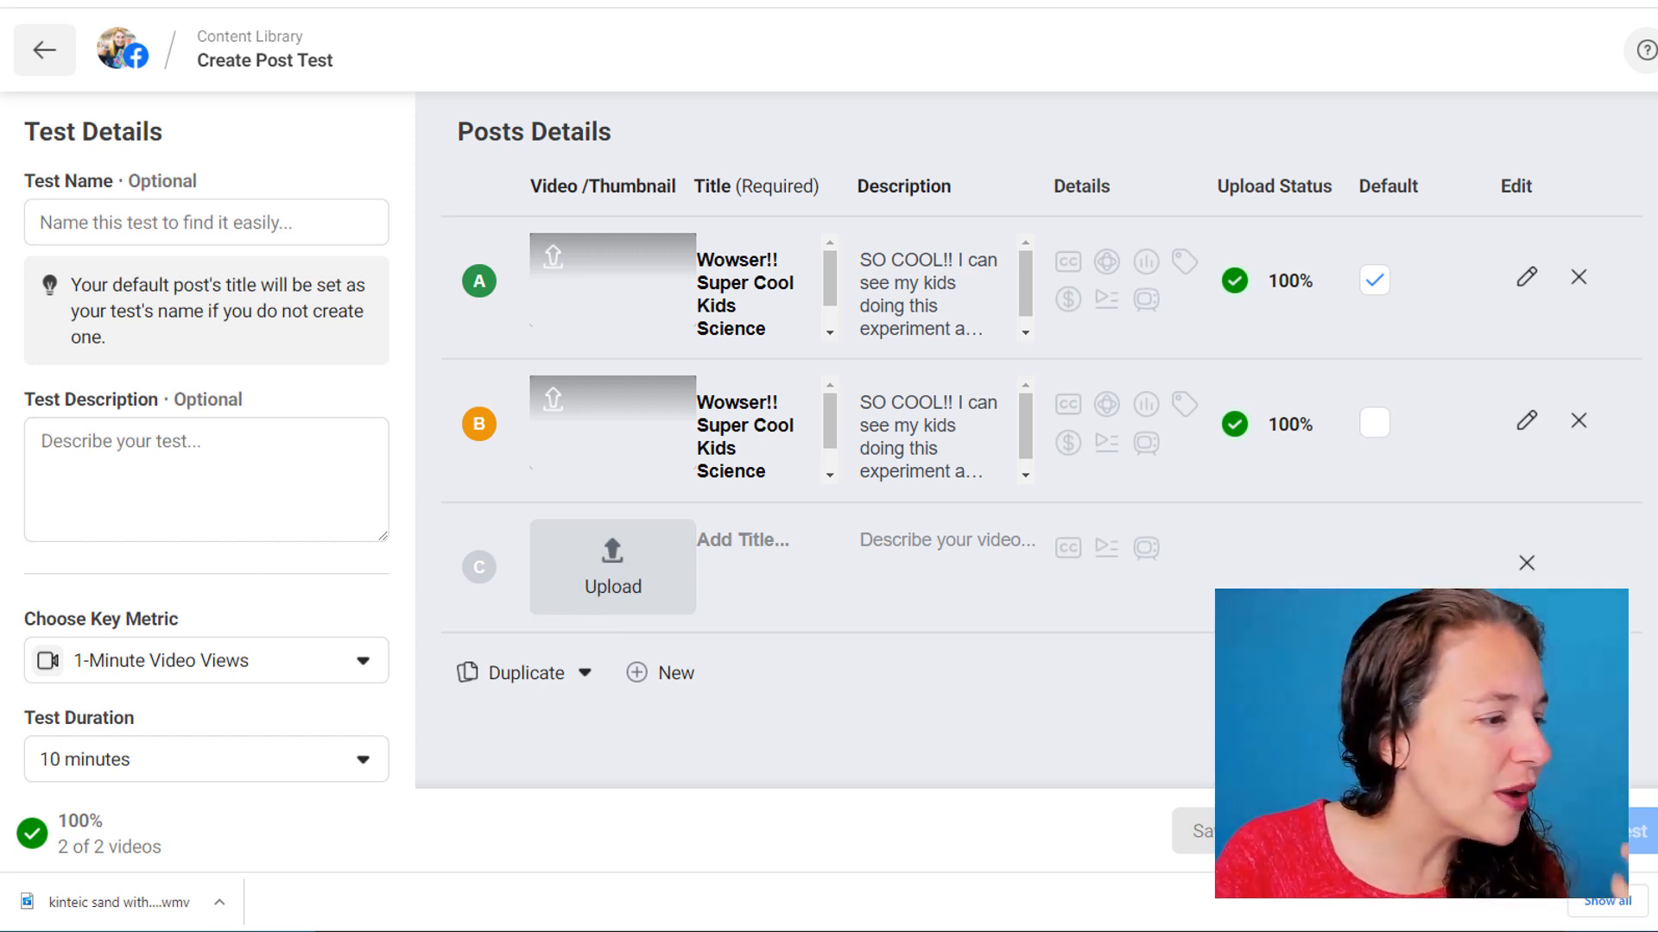
{"action": "mouse_move", "coordinate": [872, 651]}
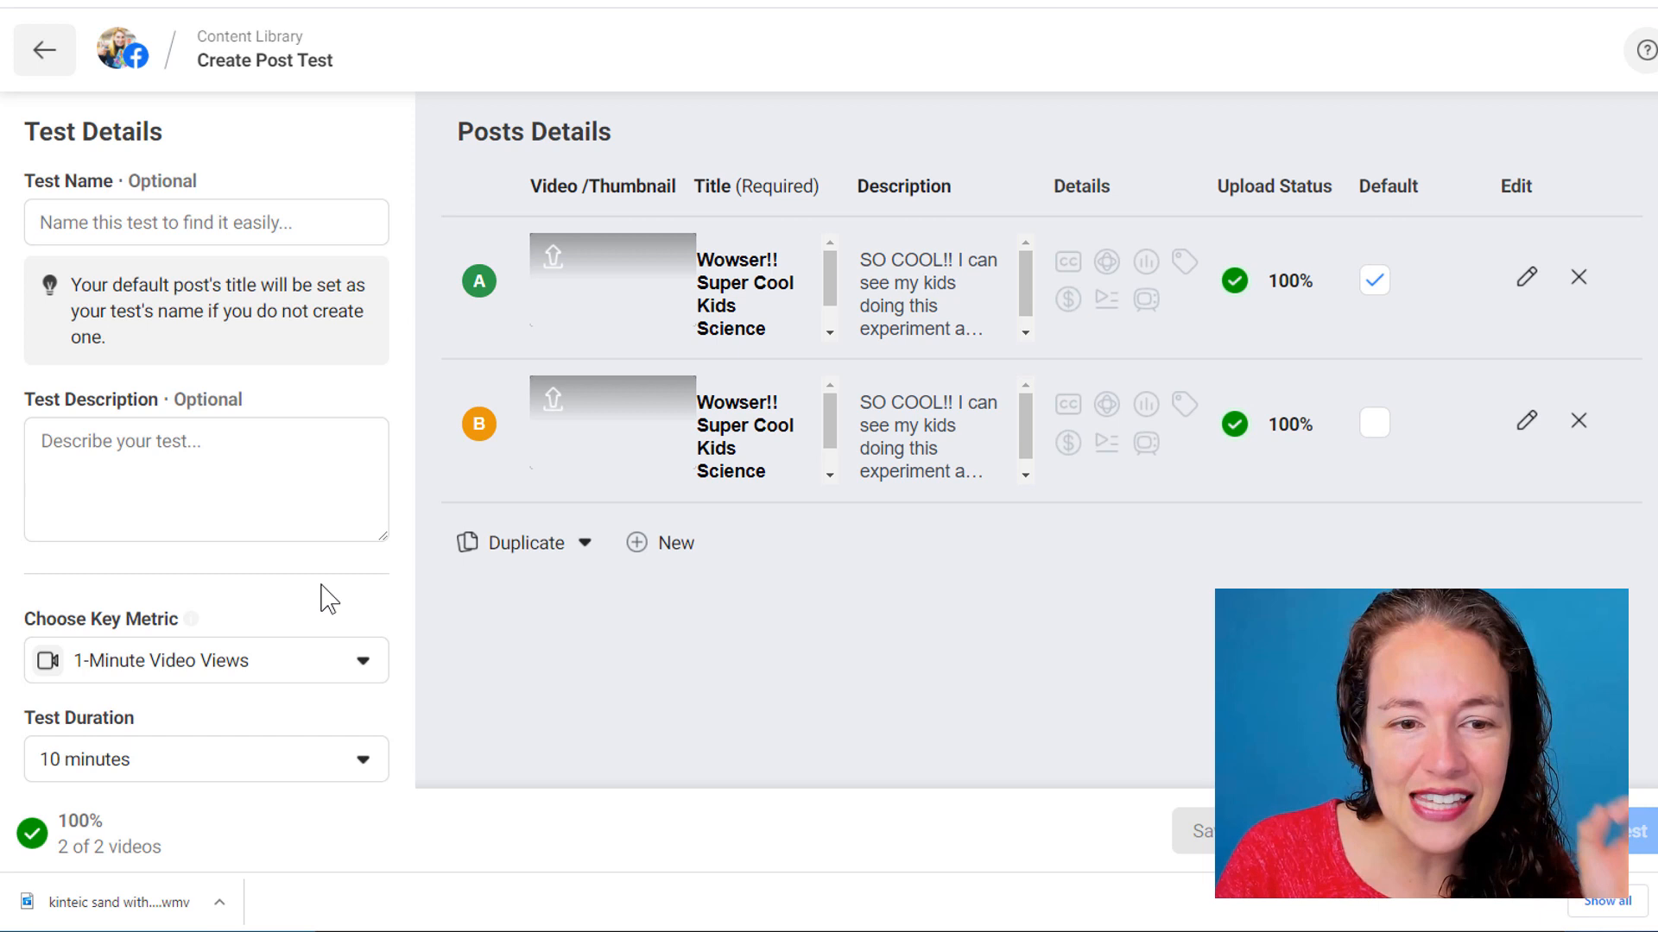
- Name the test 'Kids Science Videos', describe it 'To promote the book', and set duration to 30 minutes
{"action": "left_click", "coordinate": [205, 478]}
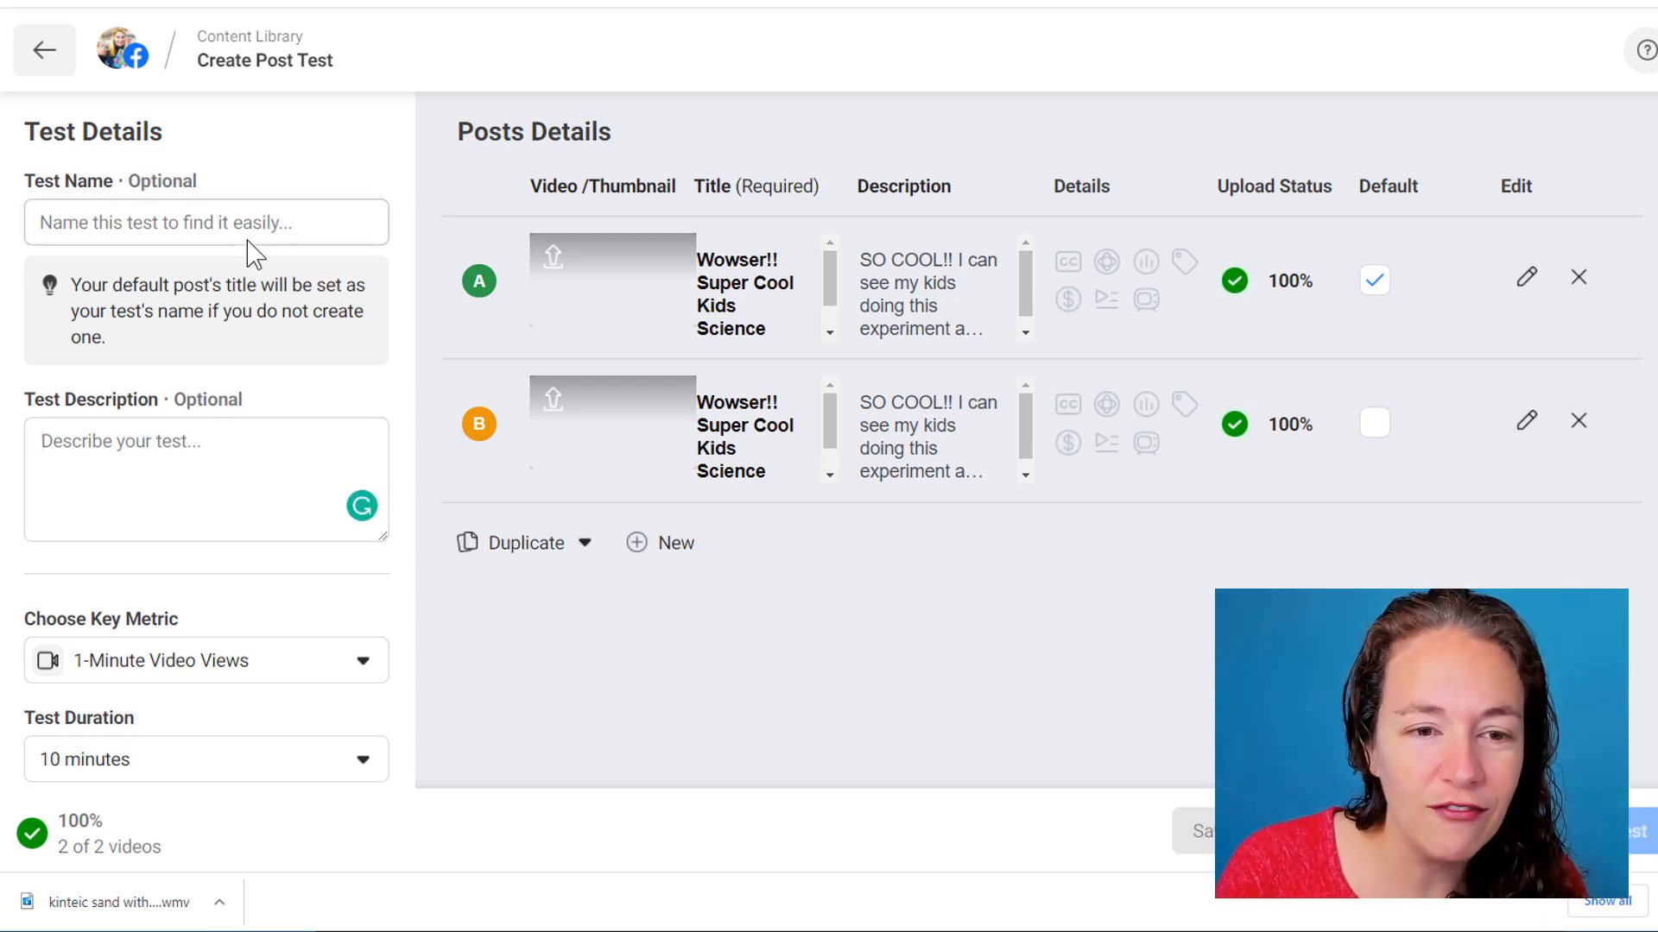
{"action": "type", "text": "Kids Science"}
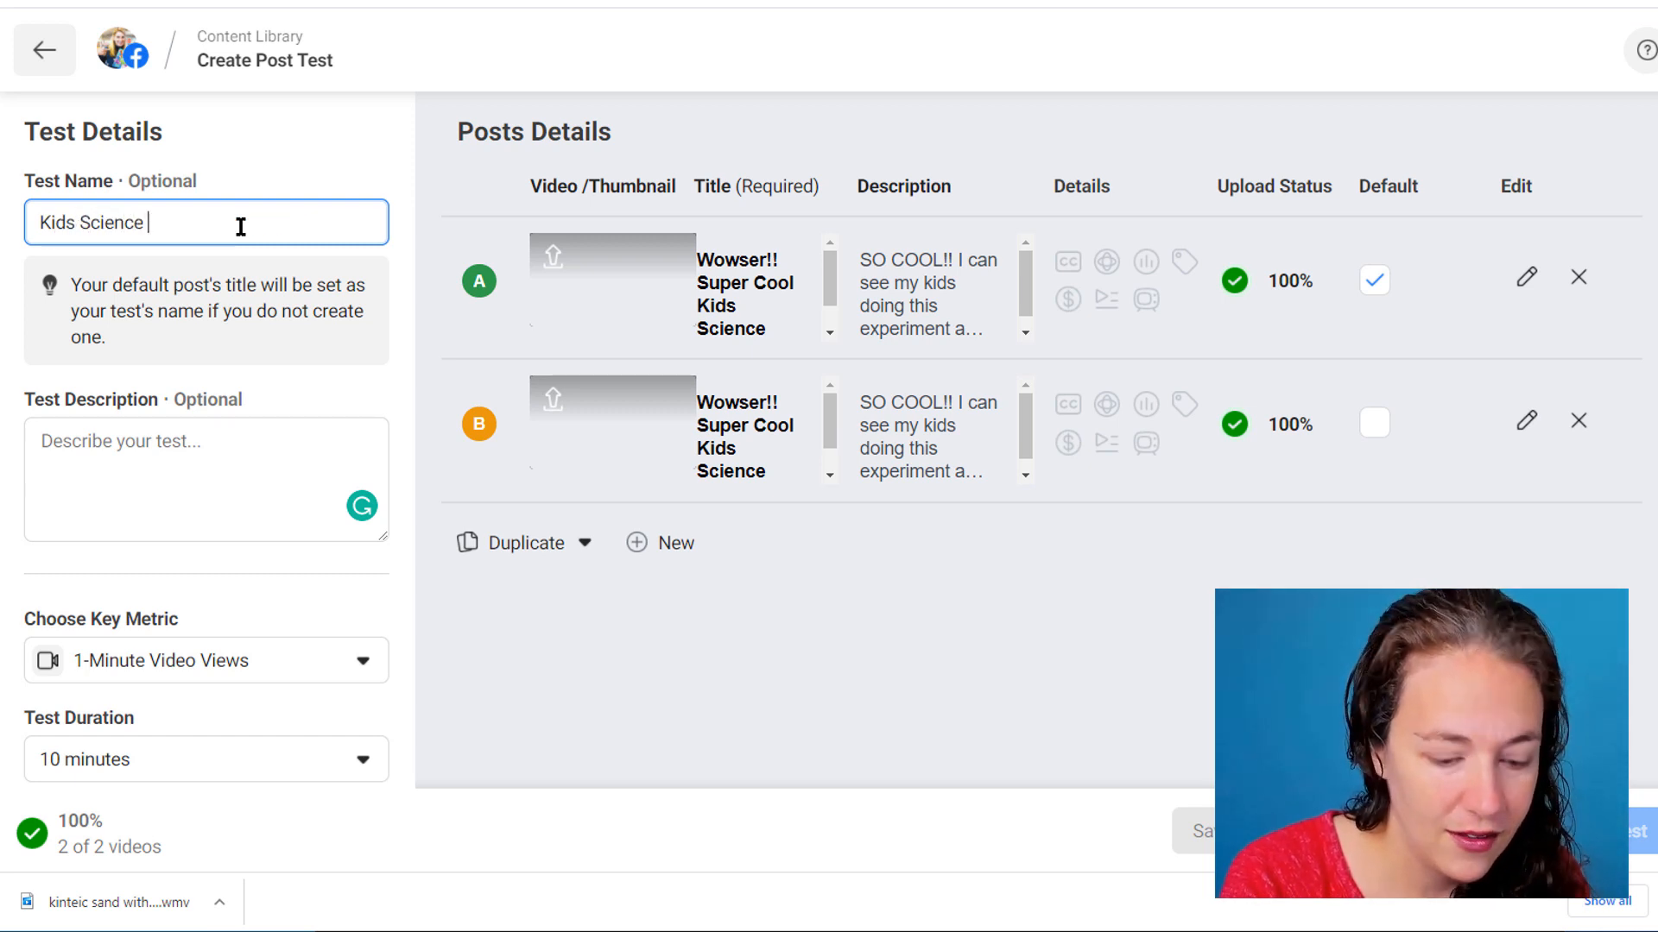
{"action": "type", "text": "Videos"}
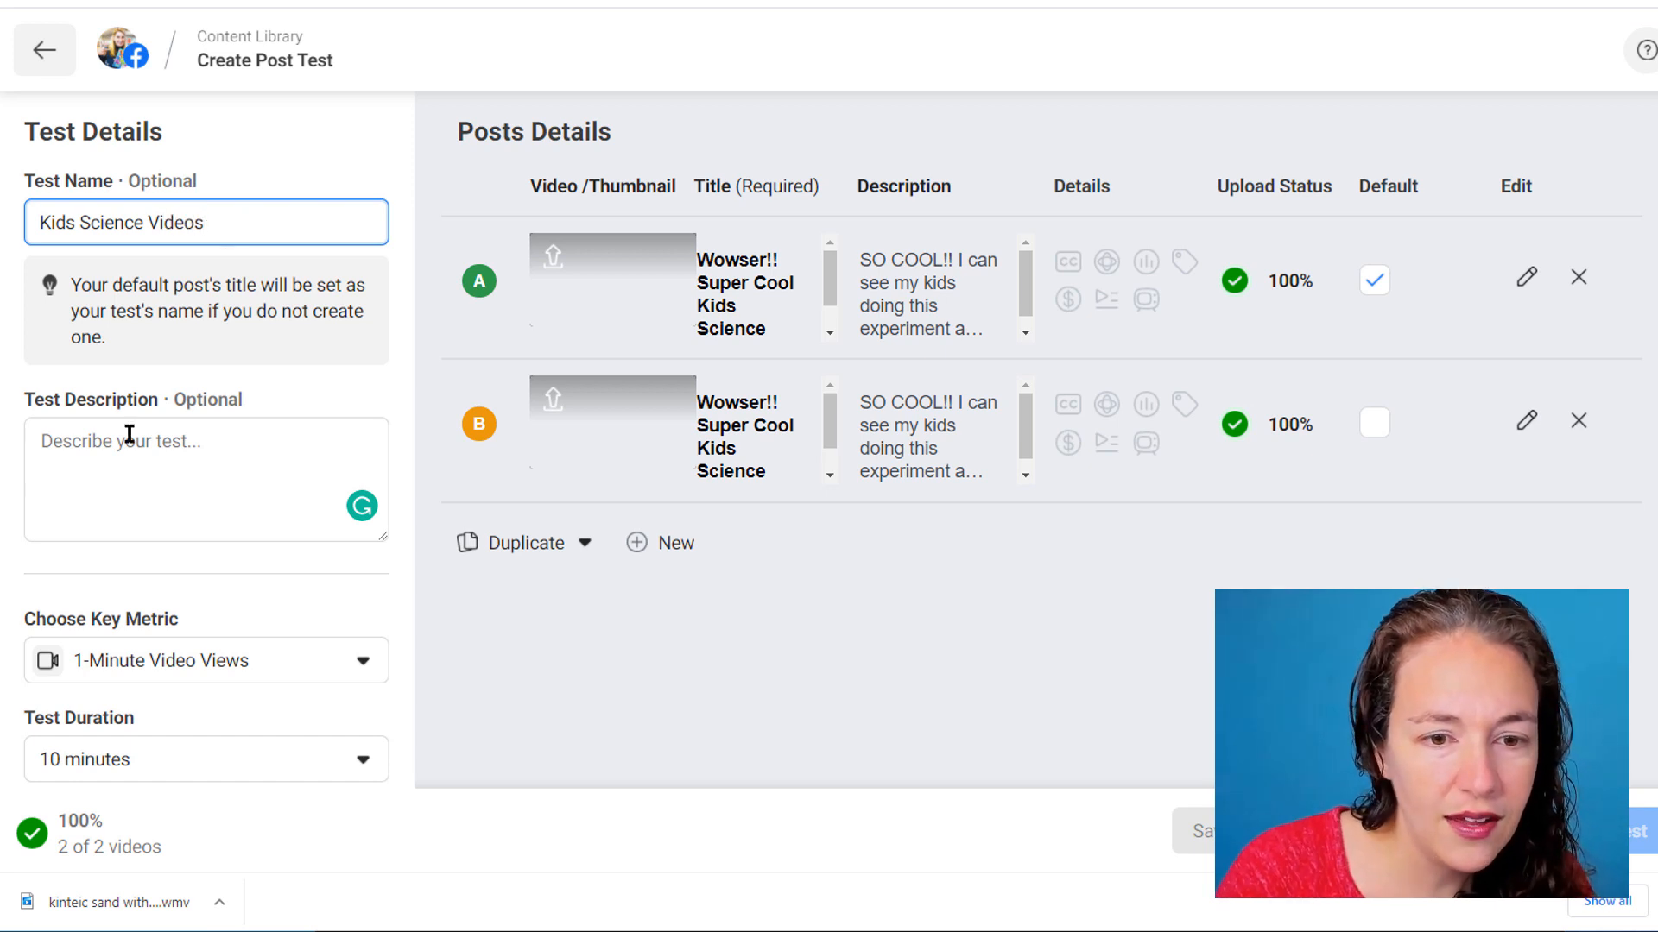
{"action": "type", "text": "To promote the book"}
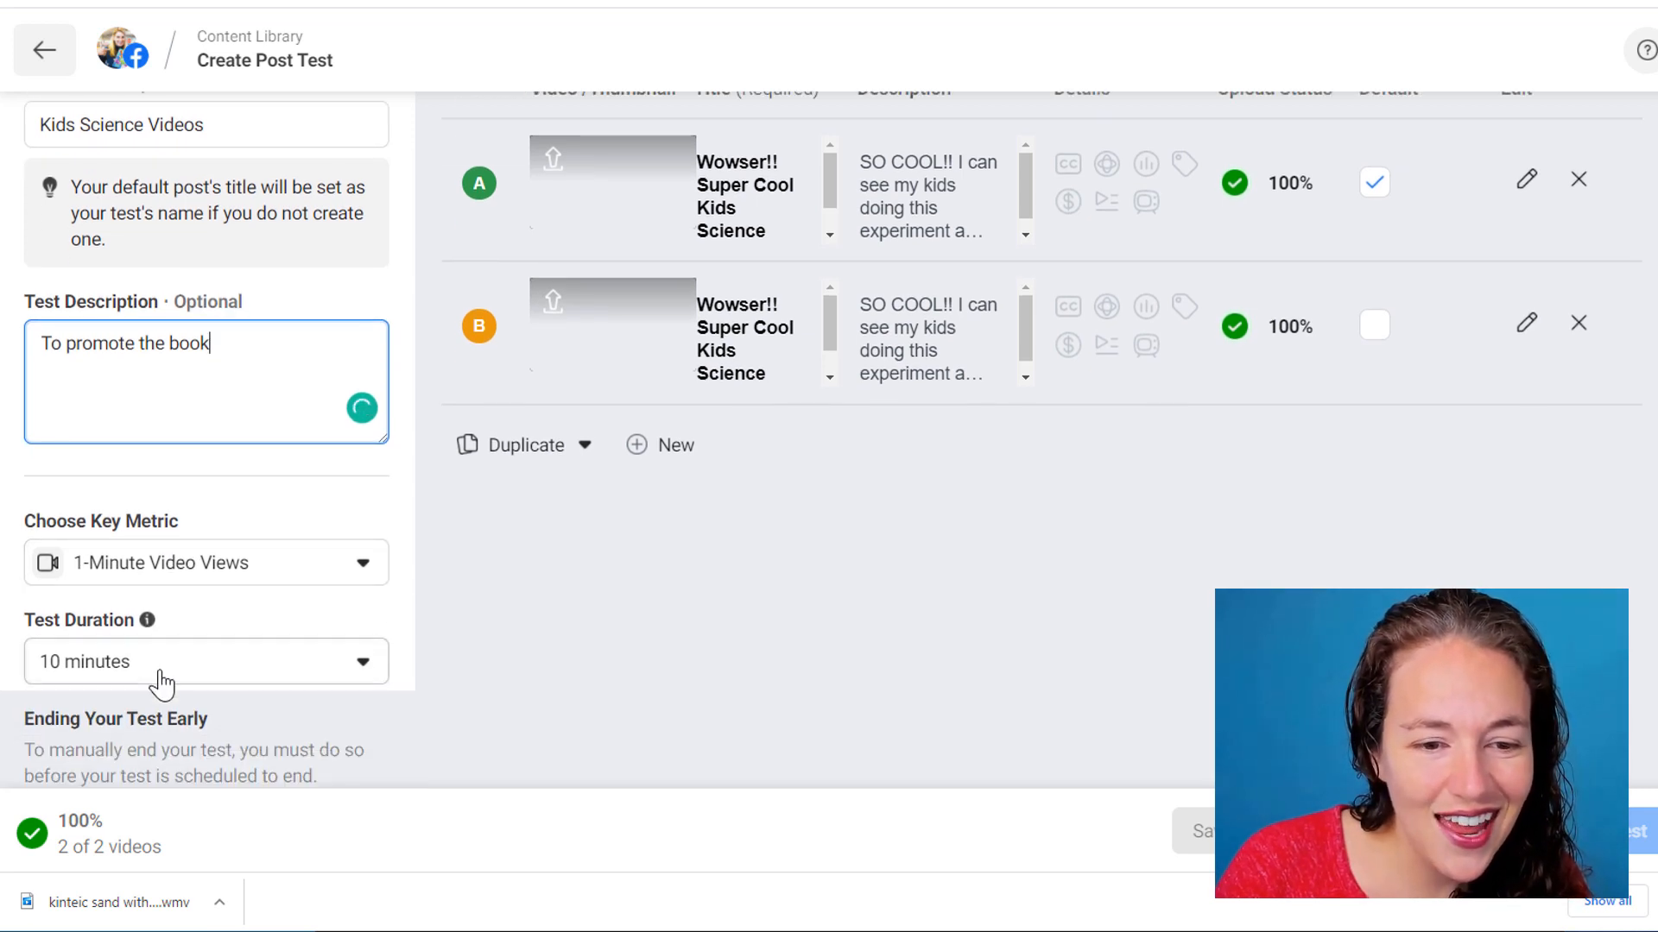
{"action": "left_click", "coordinate": [206, 662]}
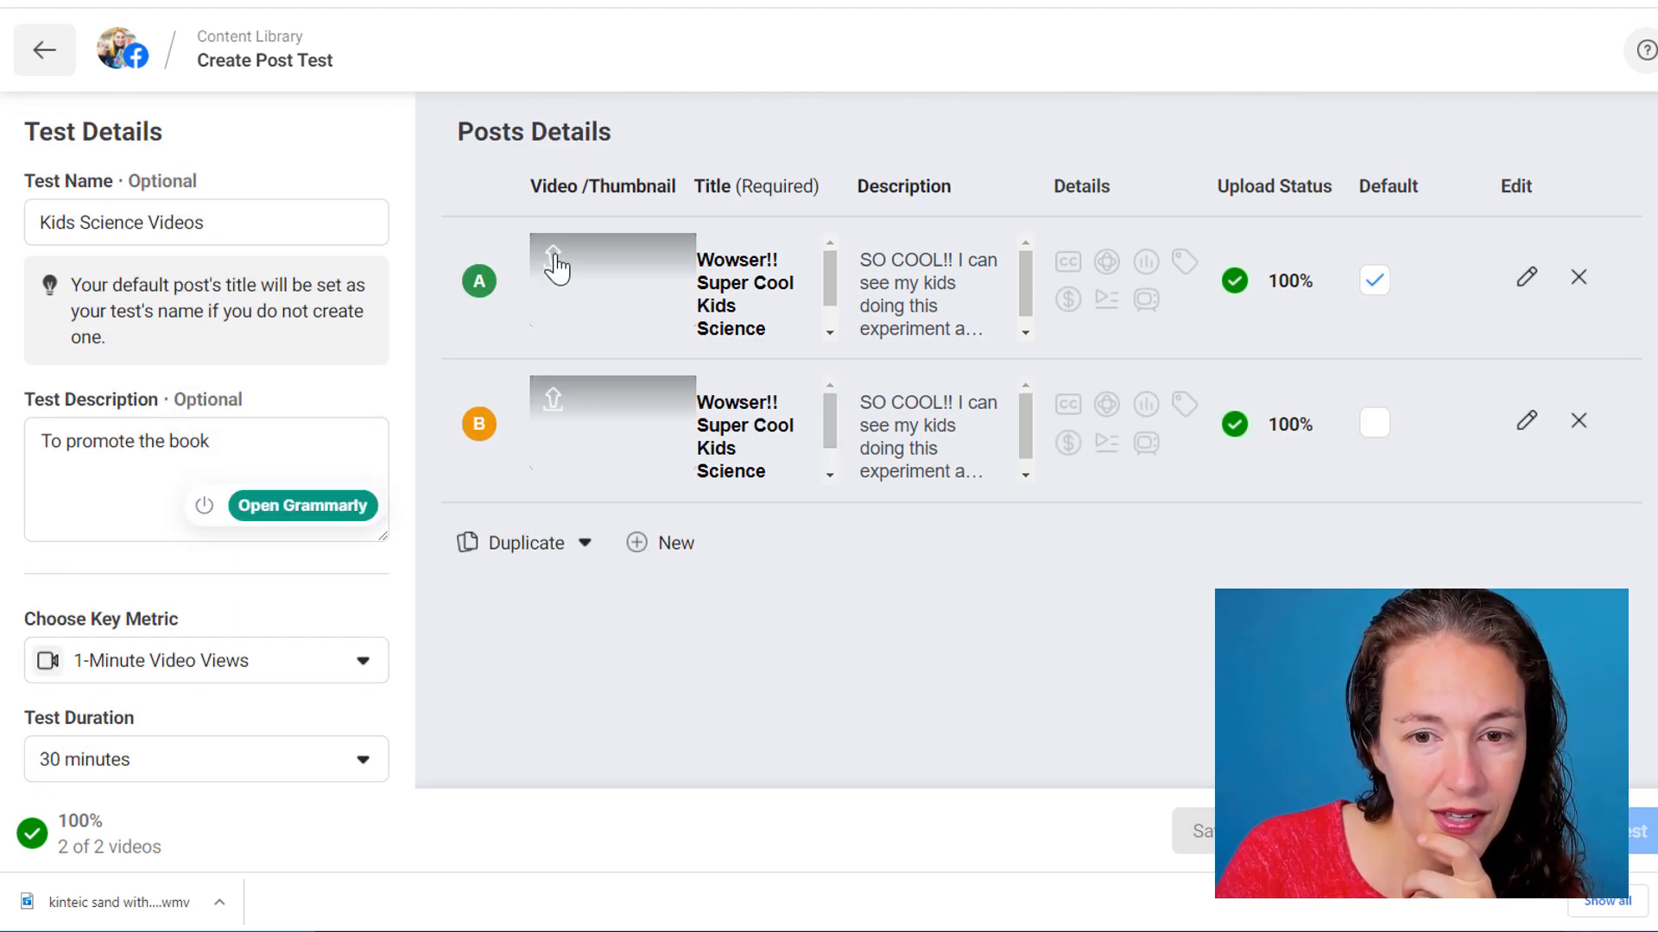
- Set post A's thumbnail to the child-experimenting photo and post B's to the pink sand image
{"action": "left_click", "coordinate": [557, 262]}
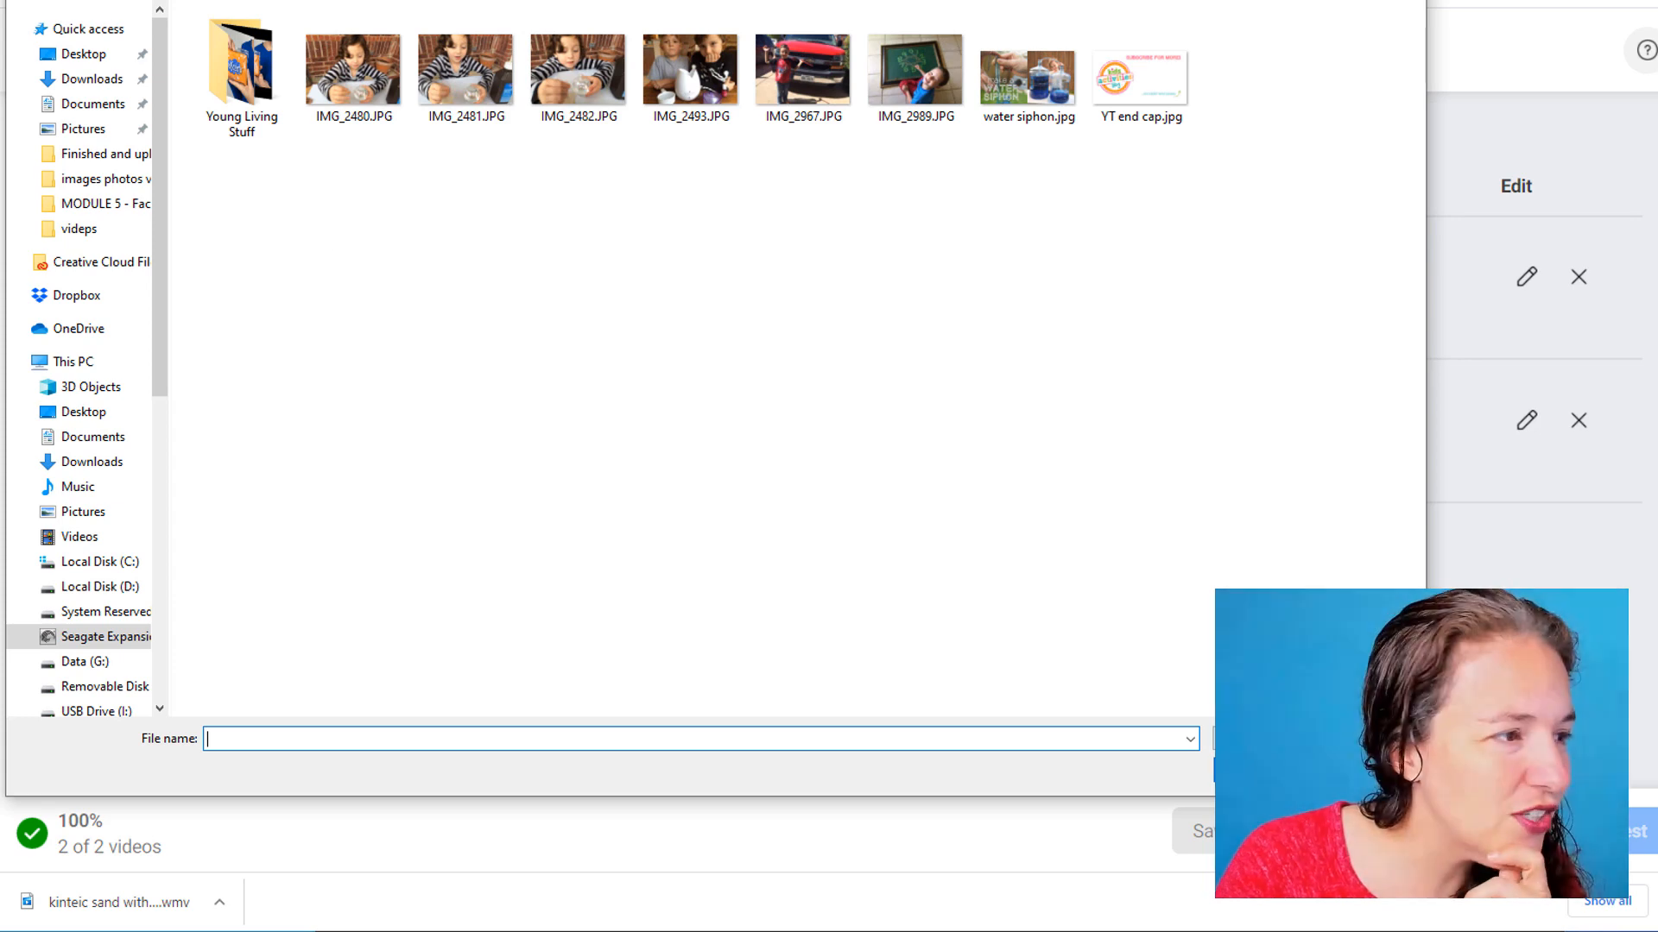
{"action": "left_click", "coordinate": [352, 63]}
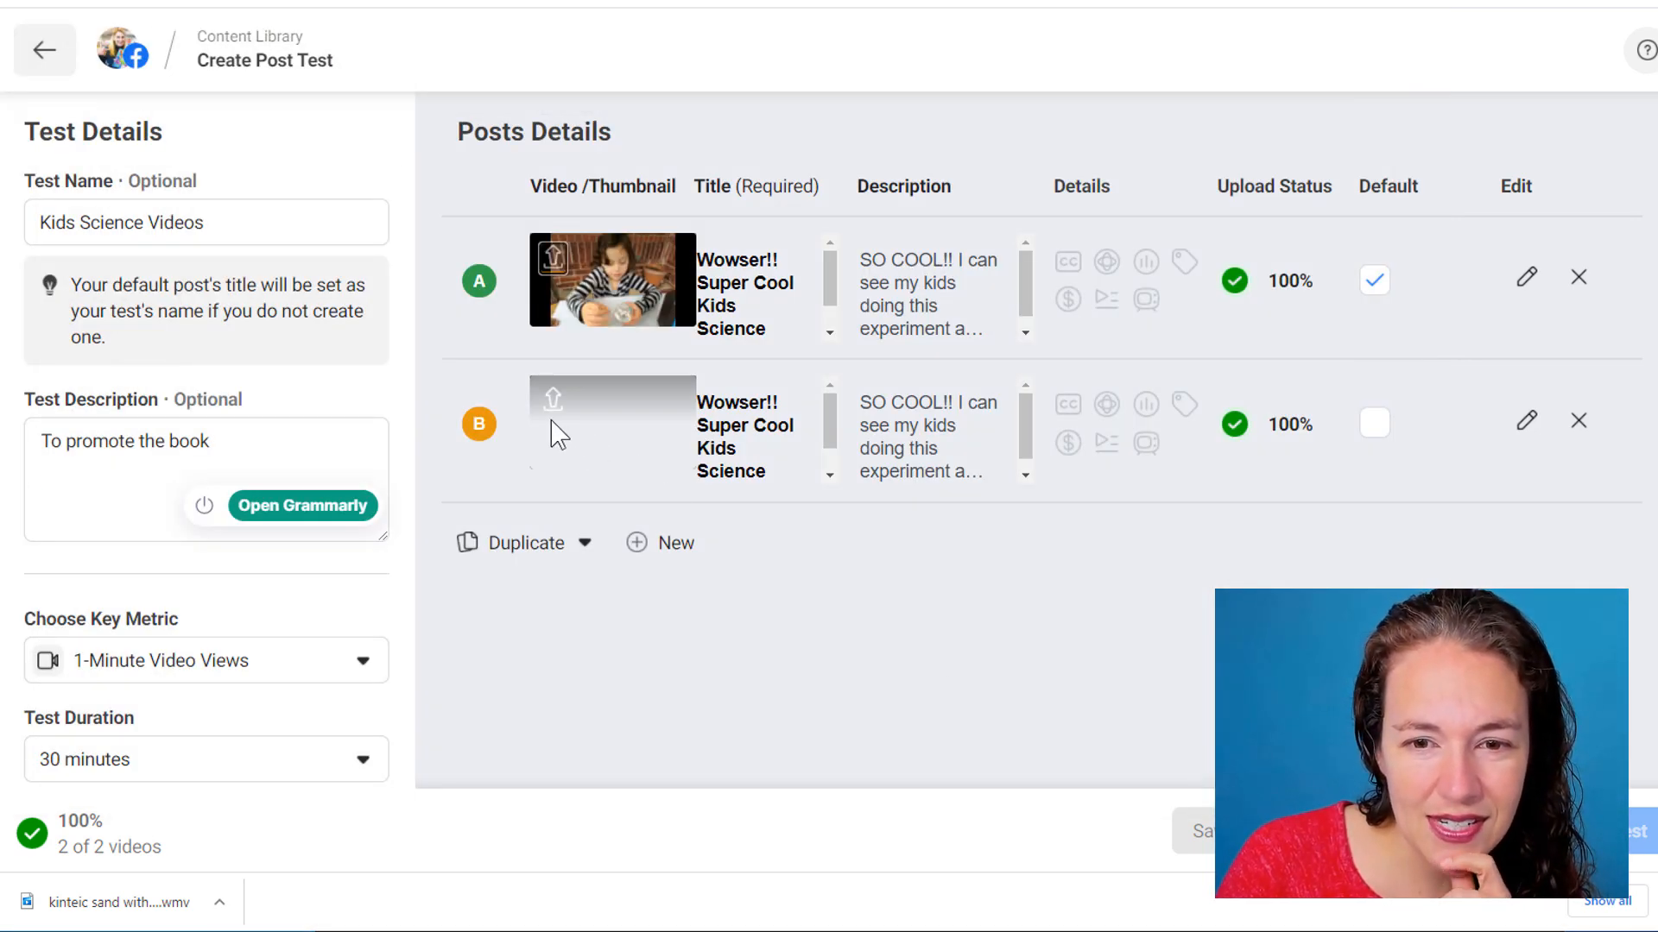
{"action": "left_click", "coordinate": [552, 399]}
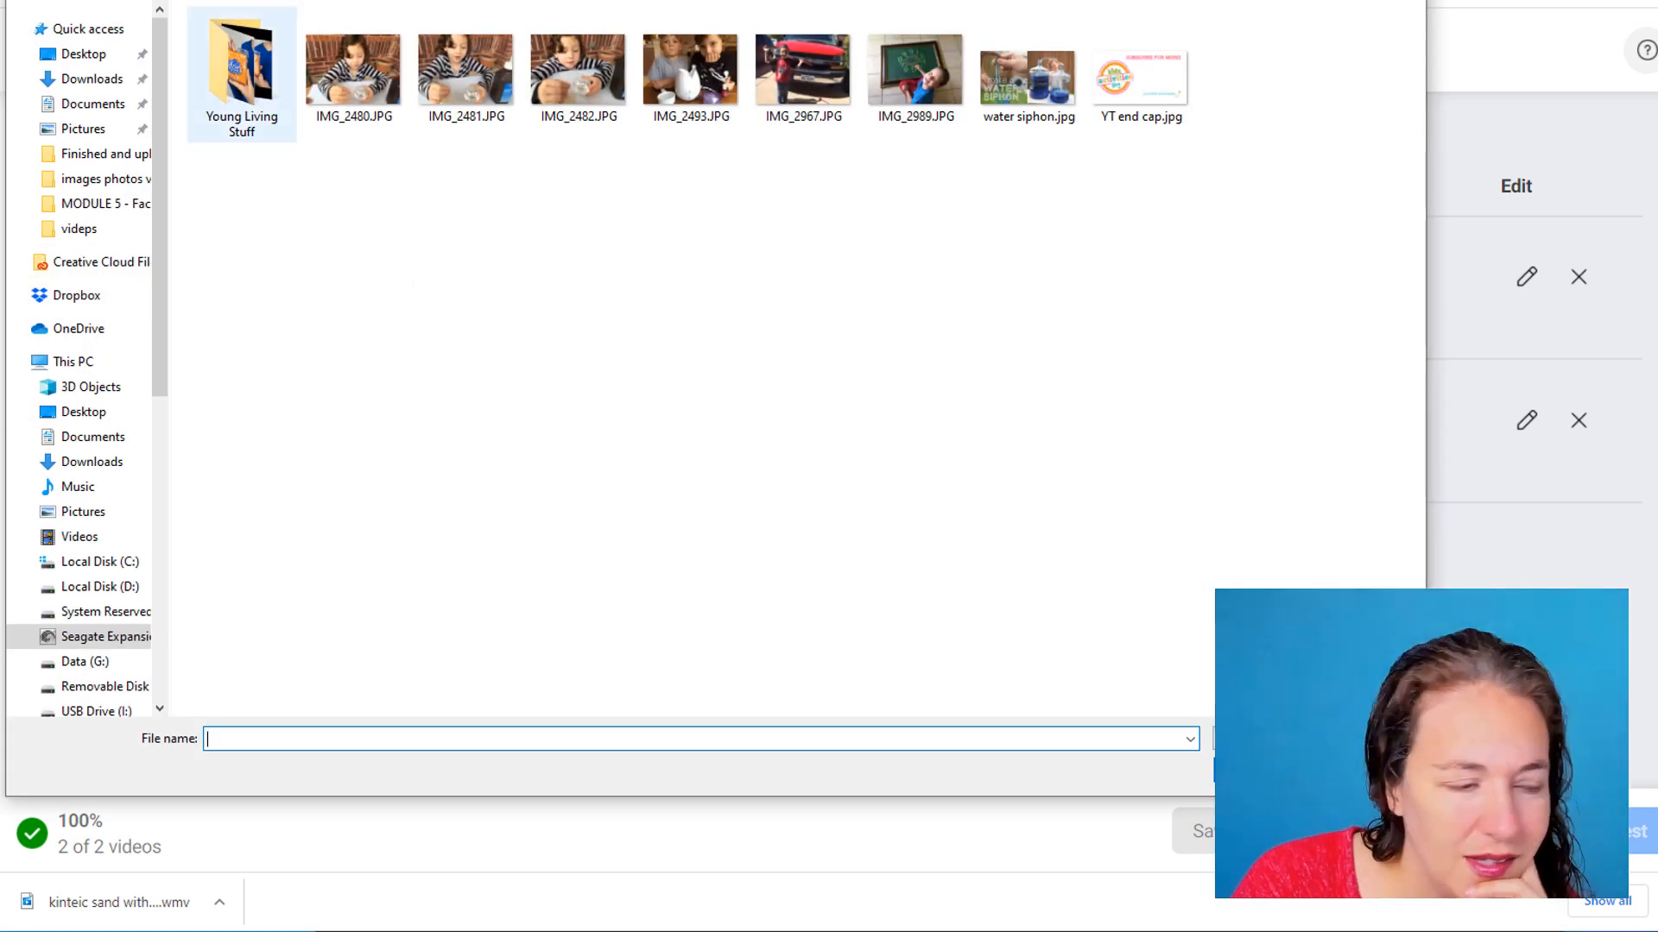
{"action": "type", "text": "sand"}
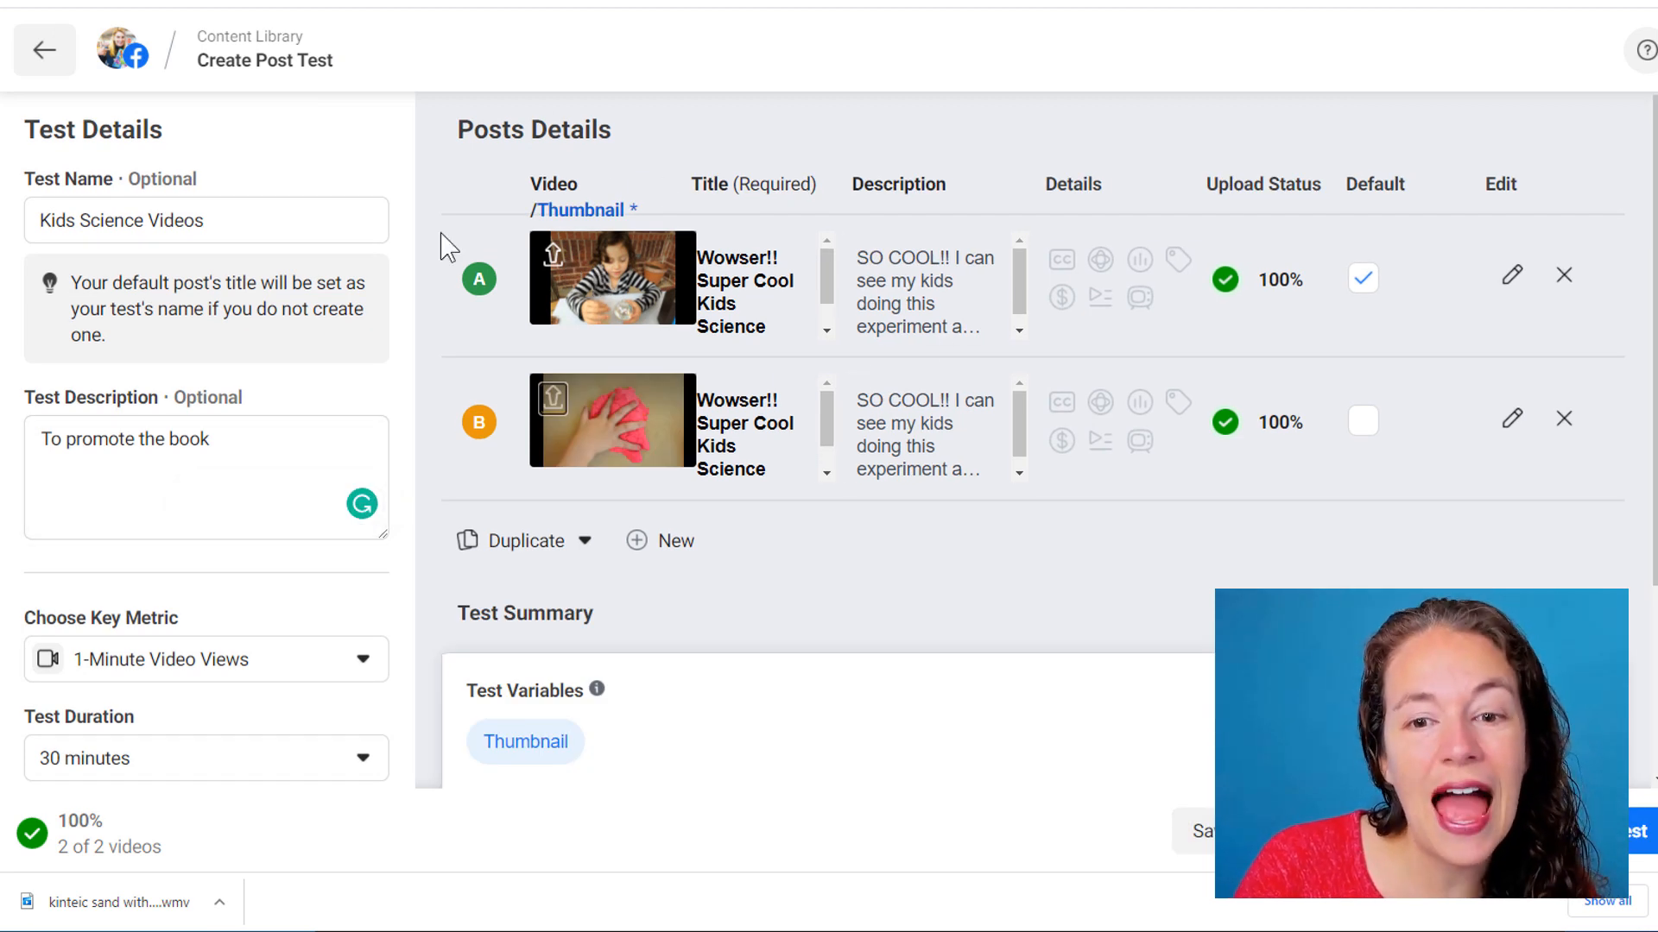
{"action": "scroll", "scroll_direction": "down", "scroll_amount": 3}
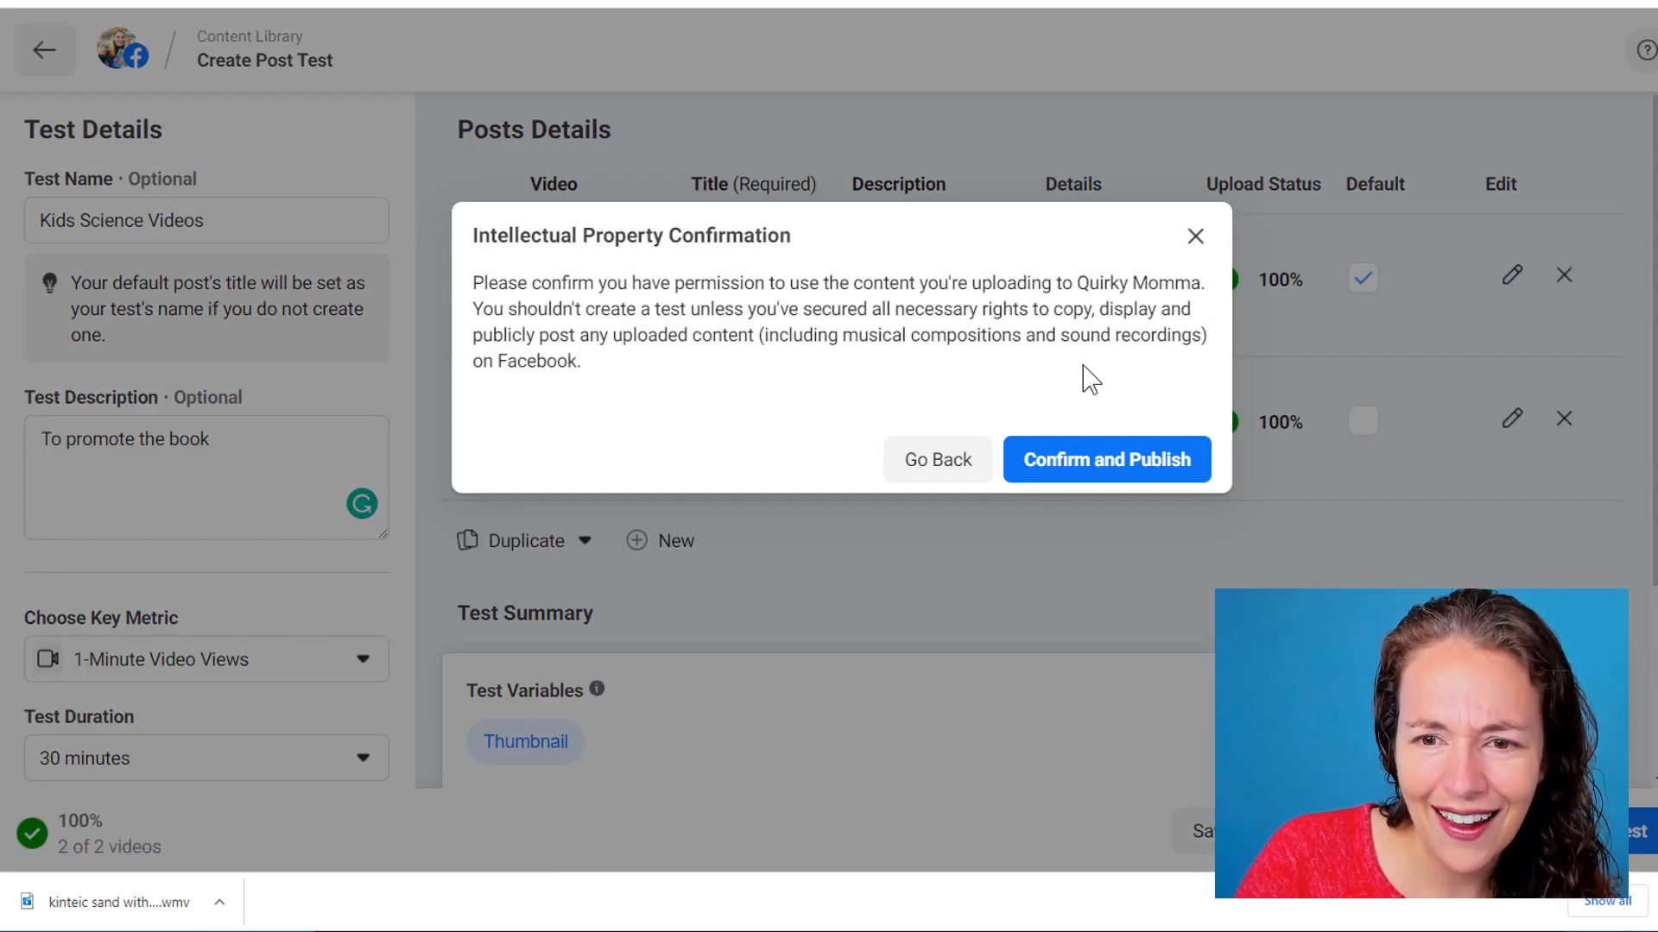
- Confirm content rights in the Intellectual Property dialog and publish the test
{"action": "left_click", "coordinate": [1105, 459]}
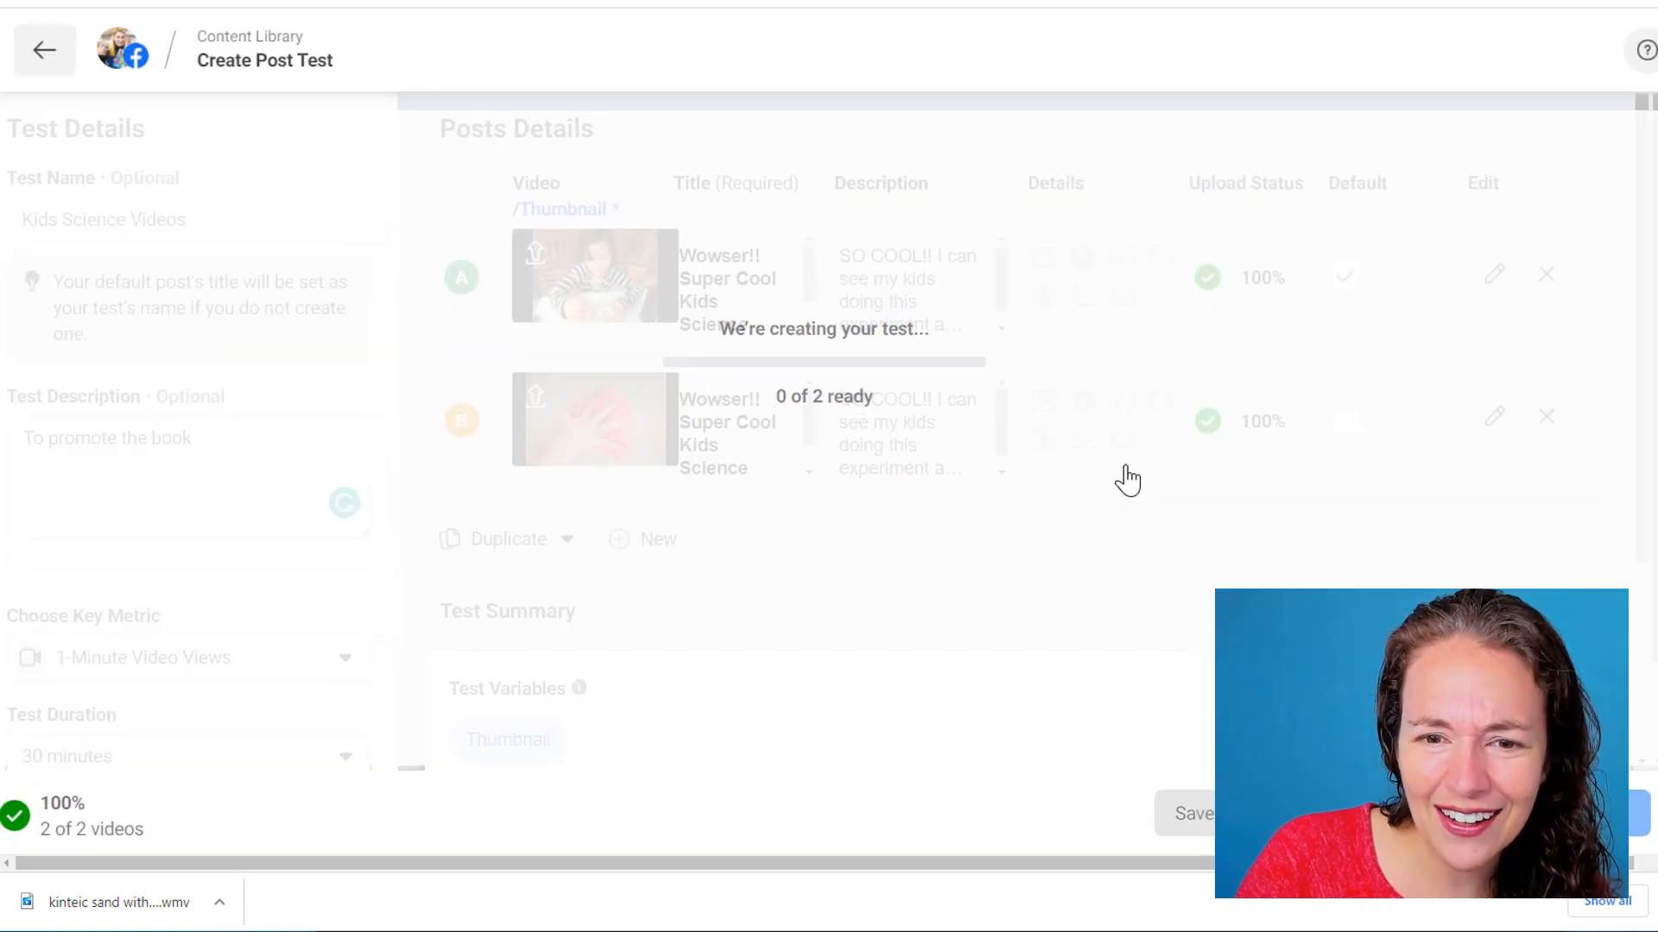